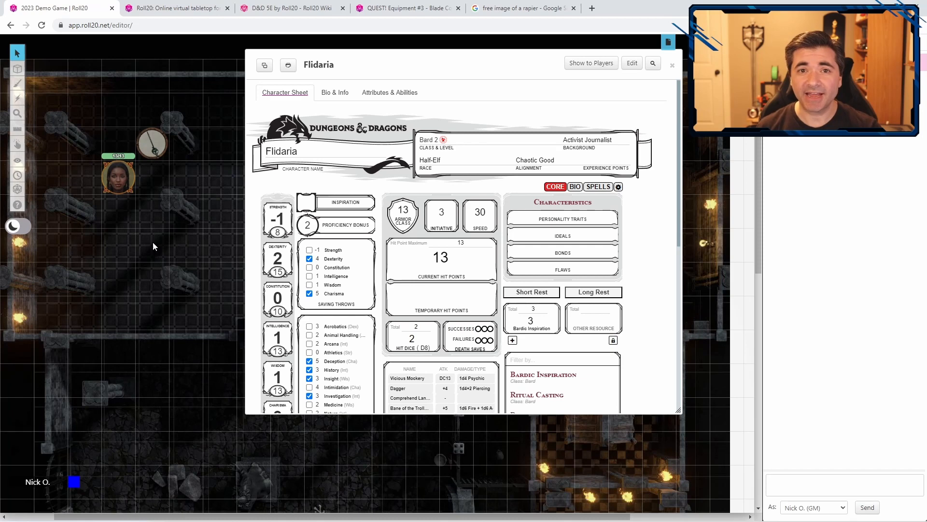
- Install the ChatSetAttr mod from the Mod Library into the game, confirming the conflict warning
left_click(118, 175)
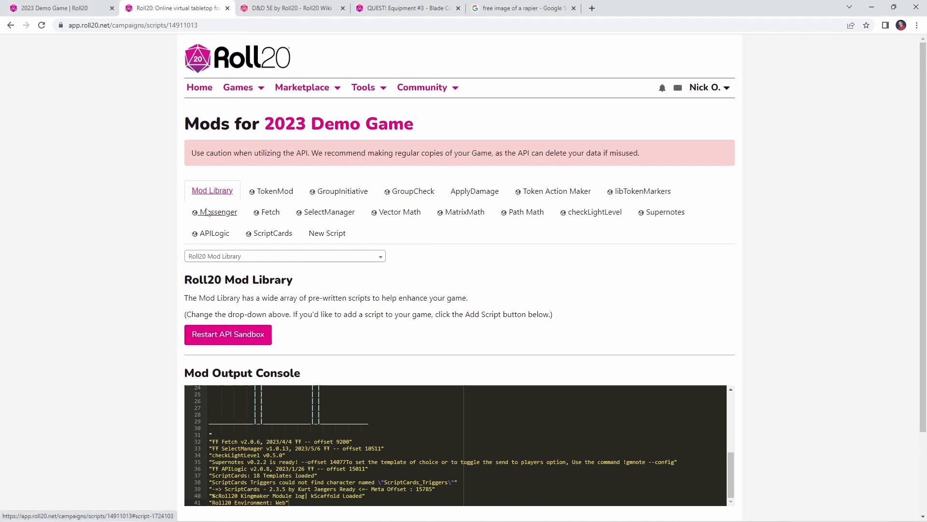
left_click(283, 255)
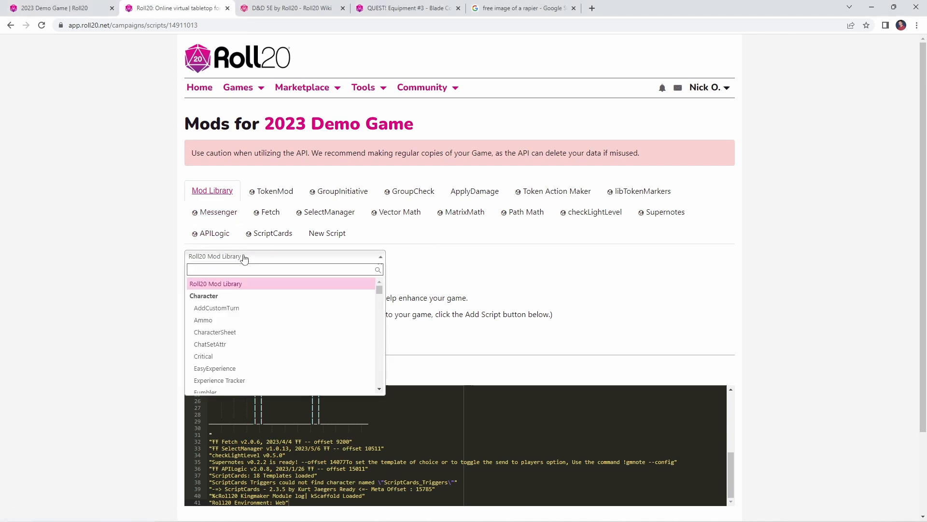
type("cha")
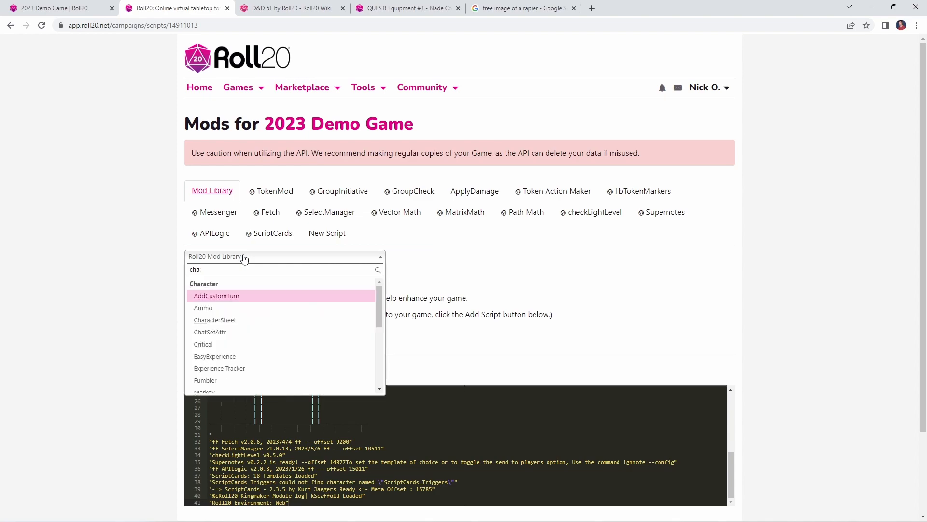
left_click(216, 331)
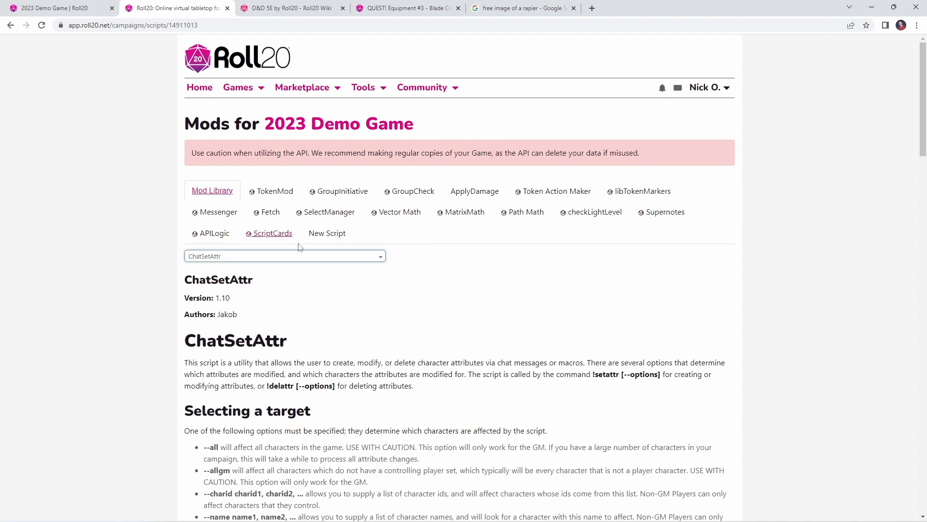
scroll("down", 3)
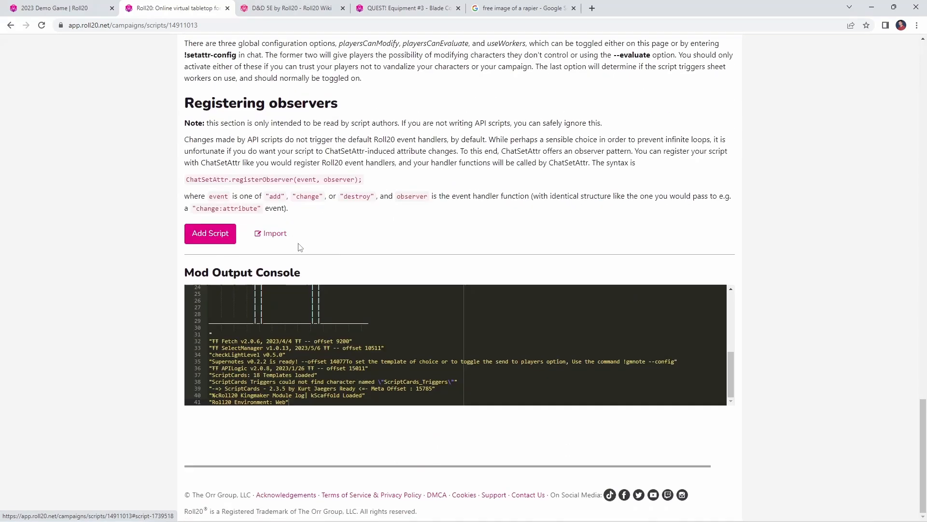
left_click(209, 233)
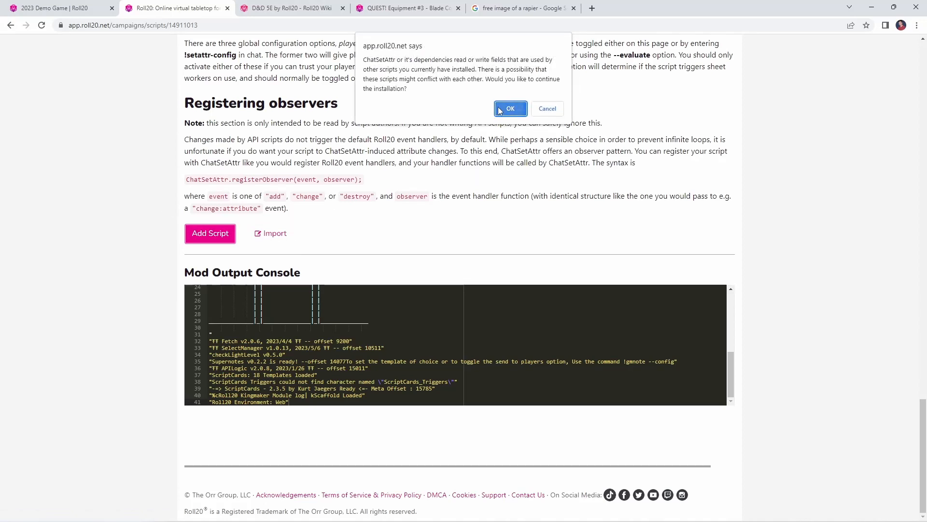
left_click(509, 108)
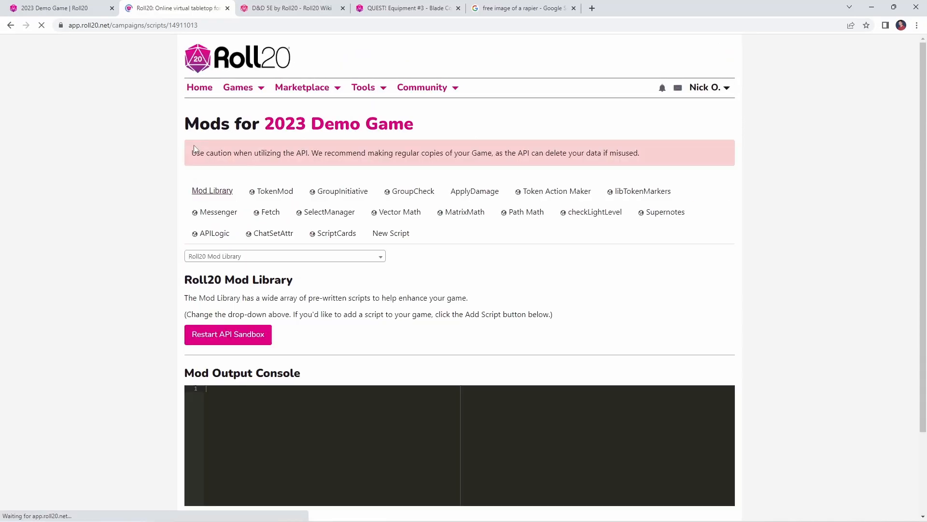
- Bring up the installed ChatSetAttr mod's documentation and read through it
left_click(228, 334)
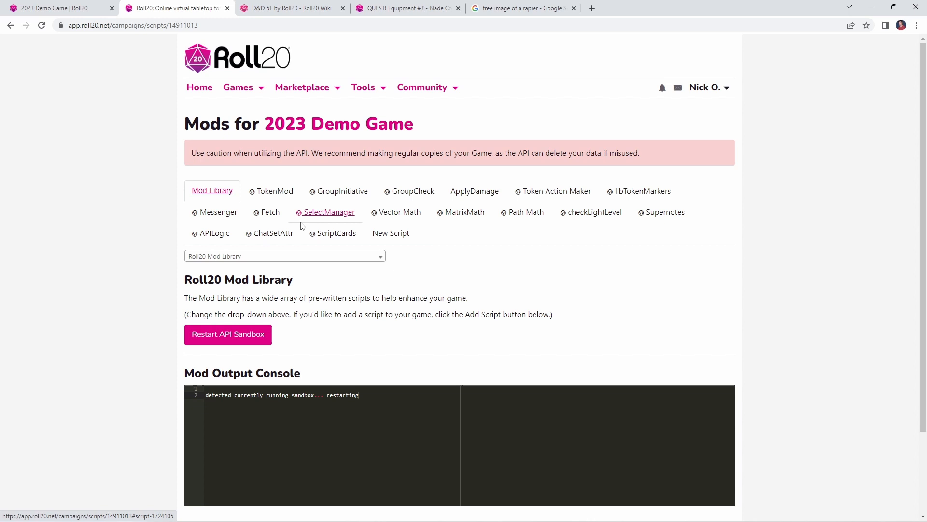
left_click(273, 233)
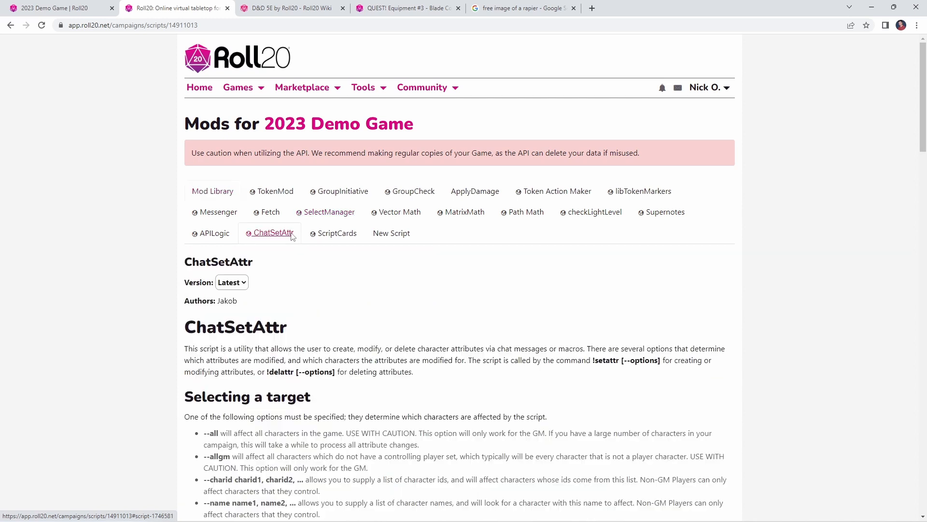
scroll("down", 3)
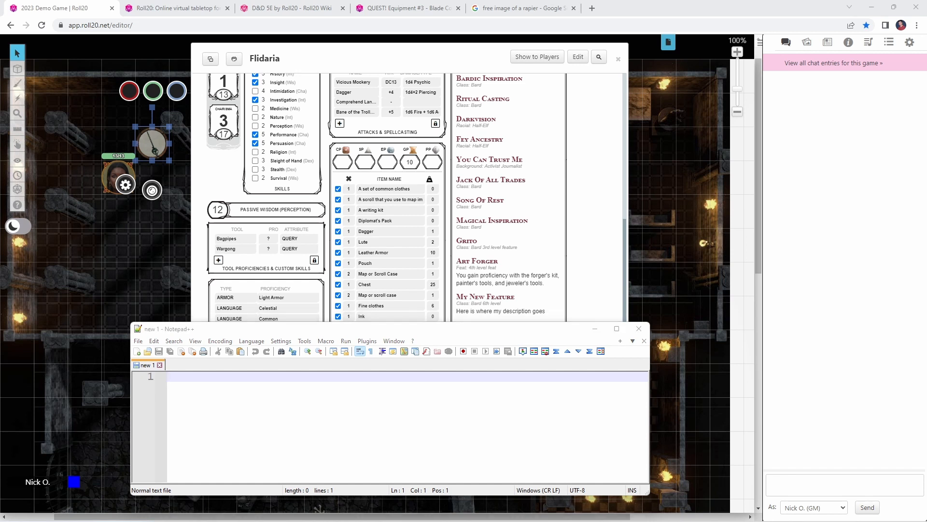
- Begin the command as !setattr --sel and select Flidaria's token on the map
type("!setattr")
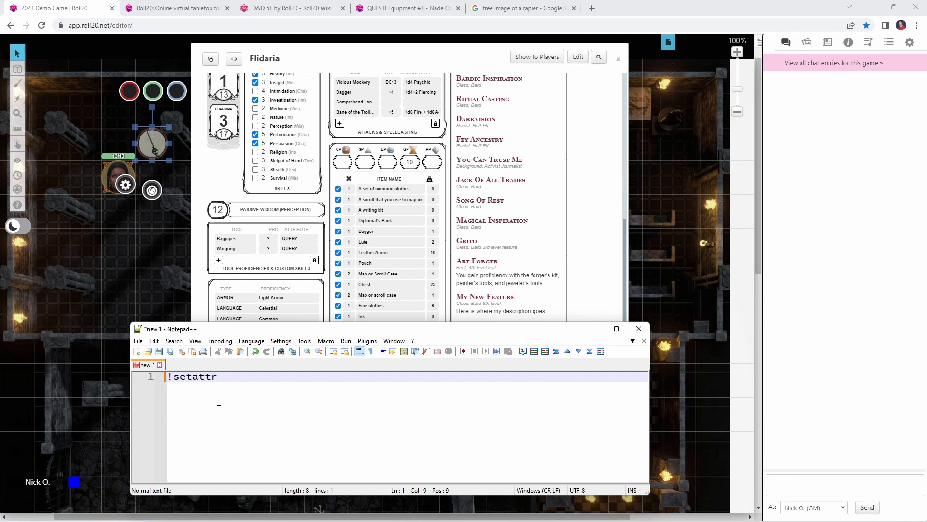
type("--")
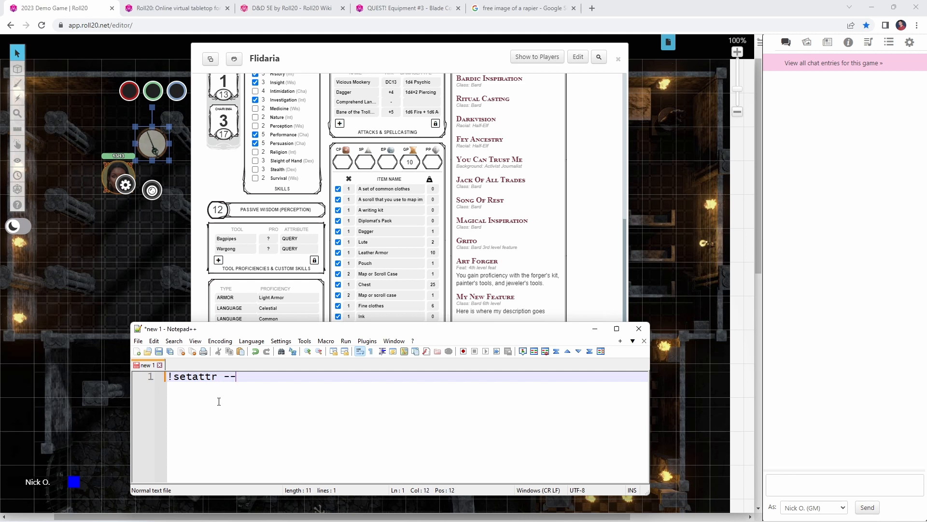
type("sel")
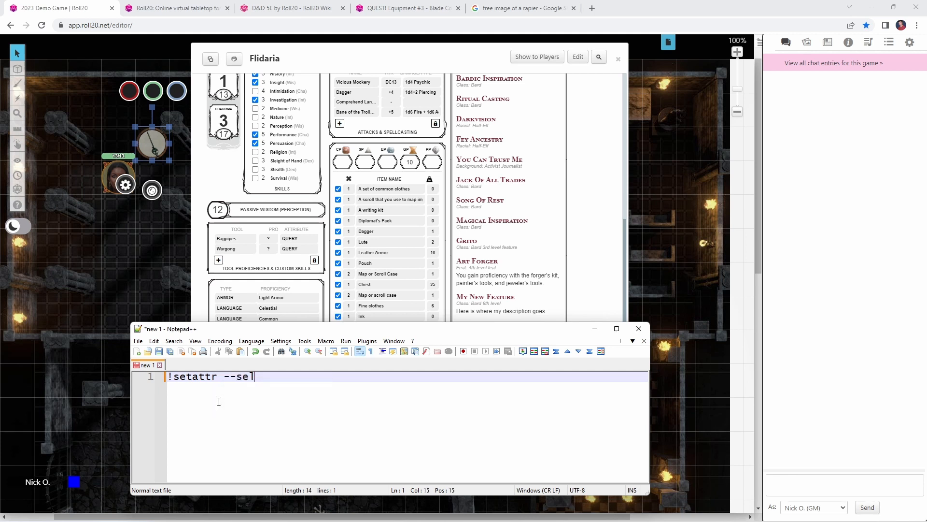
mouse_move(200, 333)
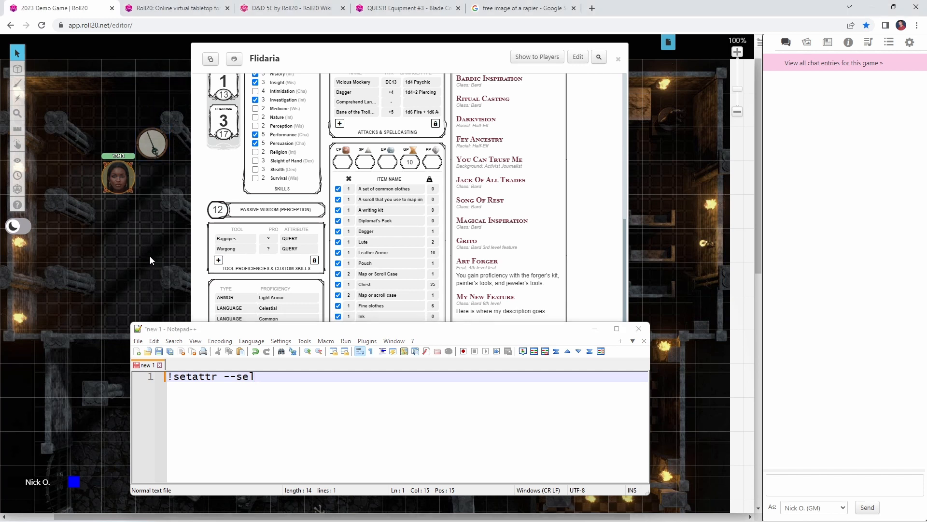
mouse_move(133, 191)
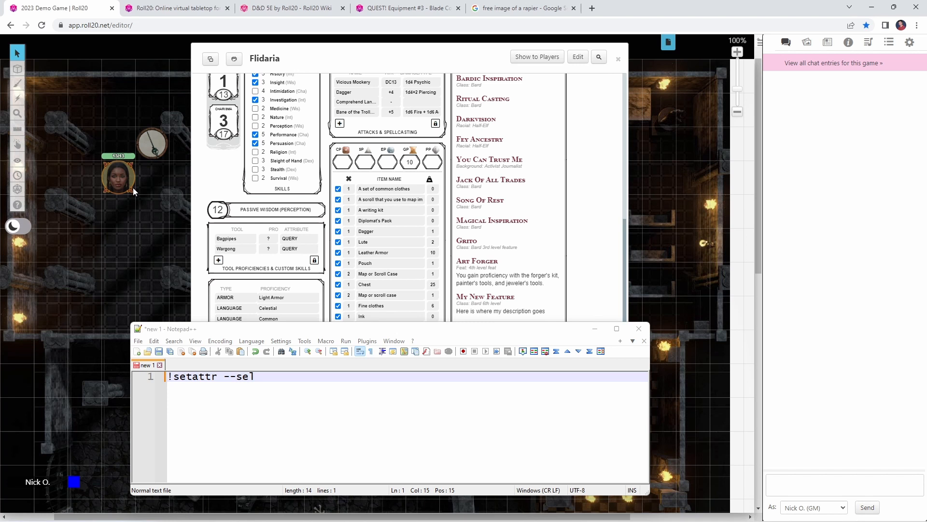
left_click(118, 178)
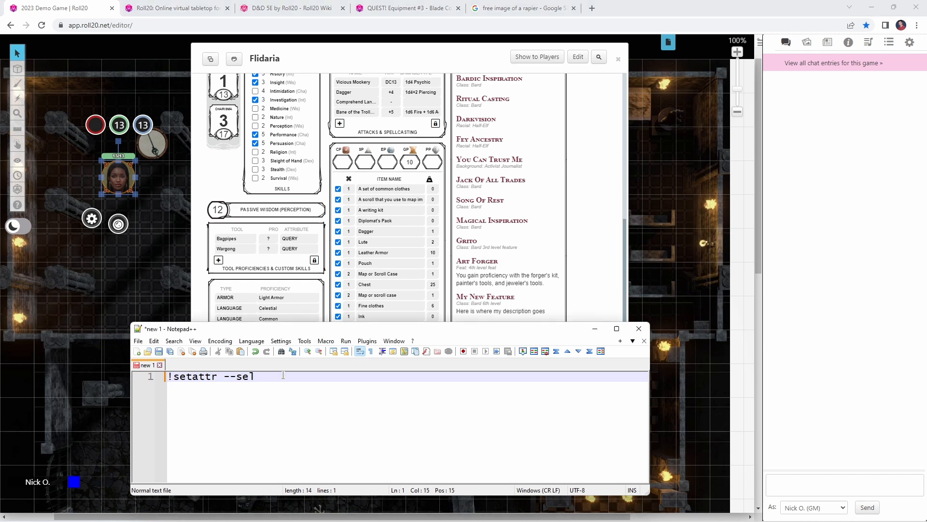
- Add --repeating_attack_-CREATE_atkname|The Thorn of Thor to the command
type("--")
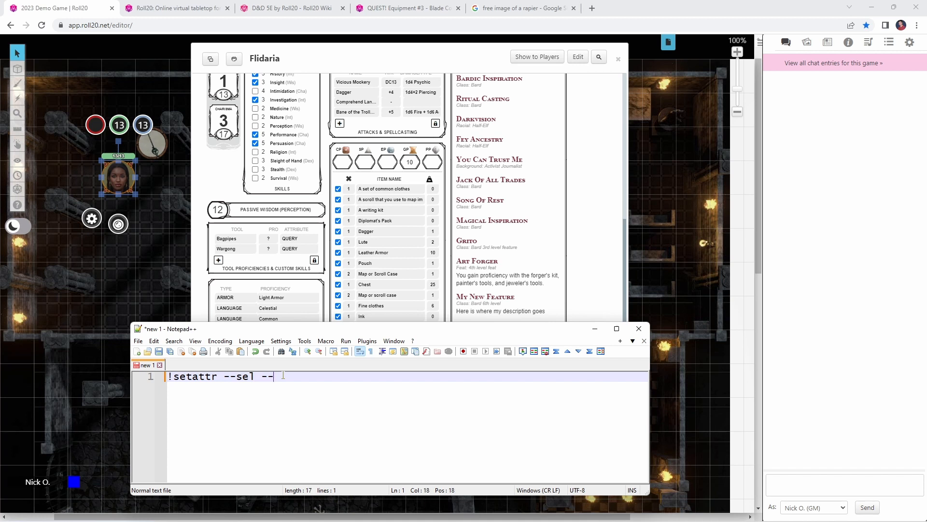
type("repeating_")
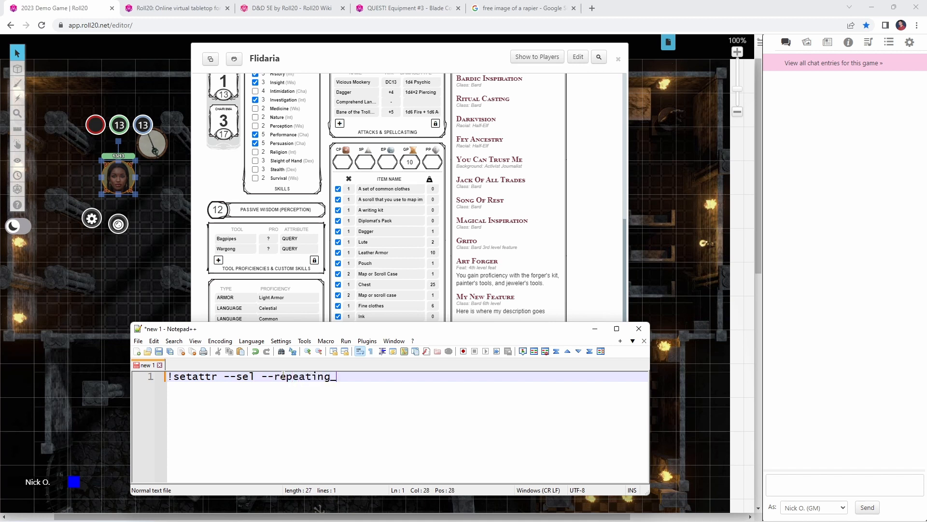
type("attack_")
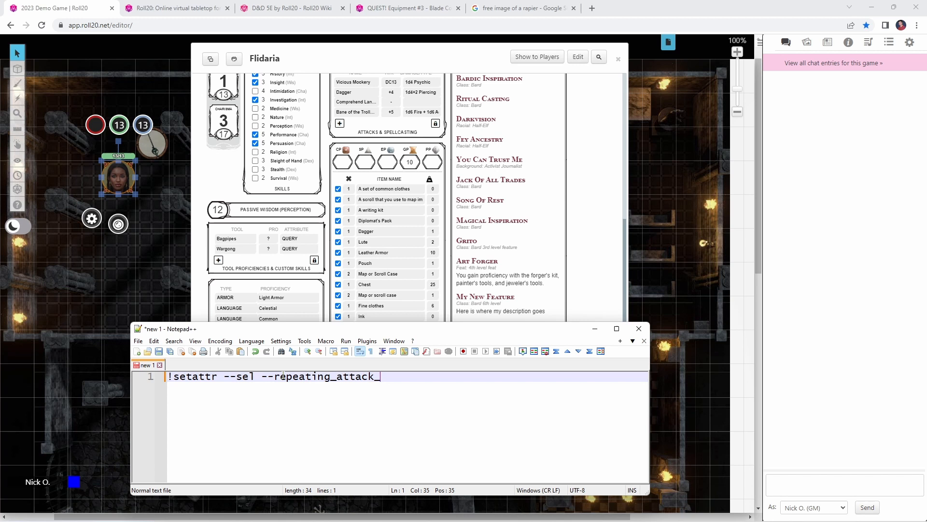
type("-CREATE")
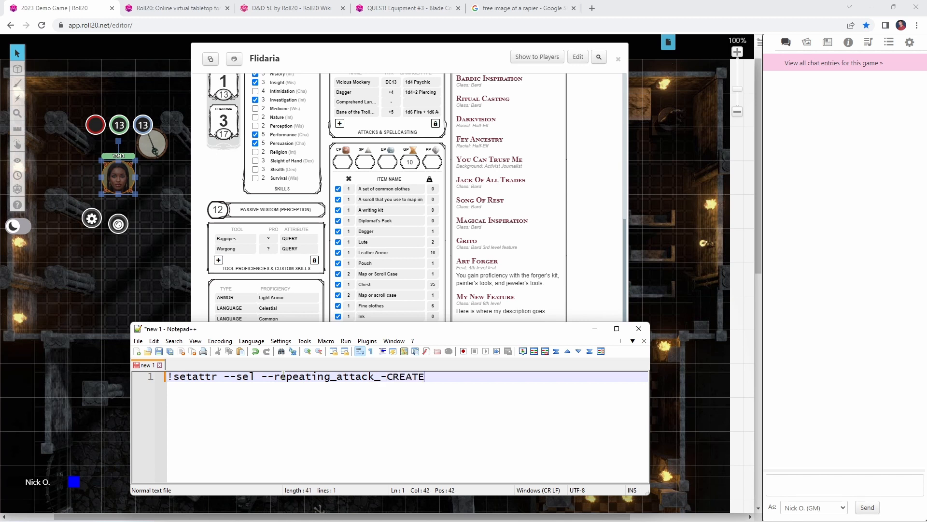
type("_t")
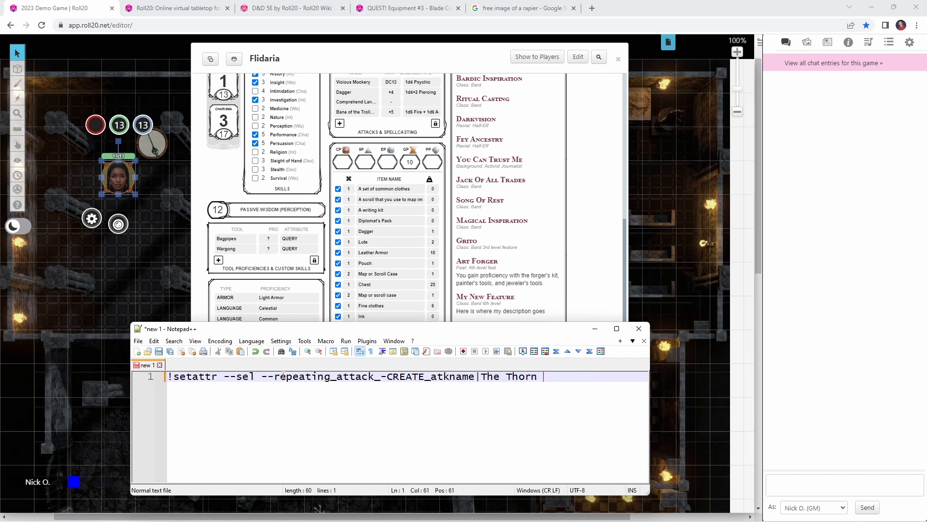
type("of Thor")
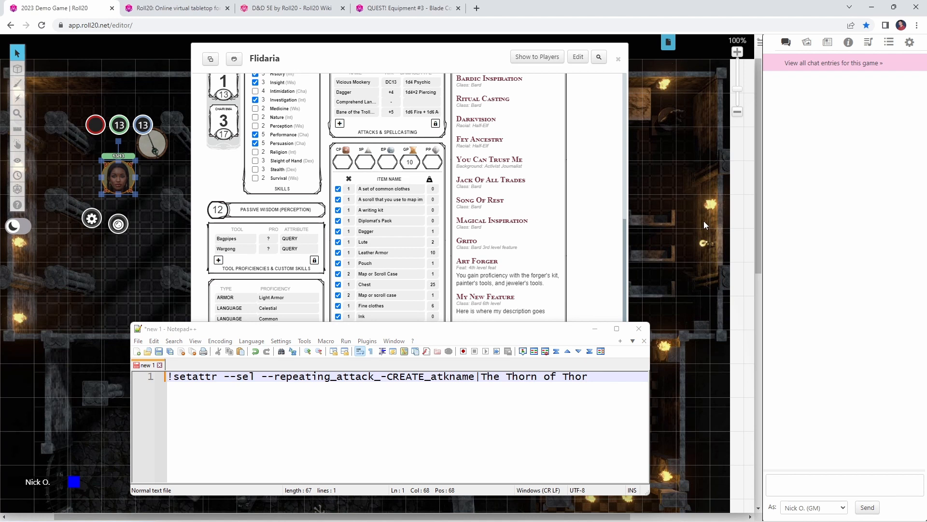
mouse_move(364, 338)
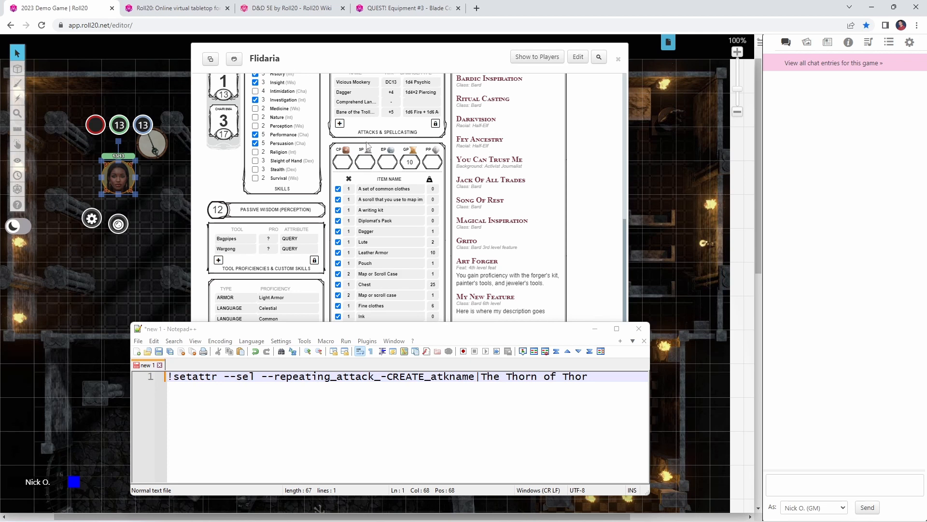
left_click(290, 7)
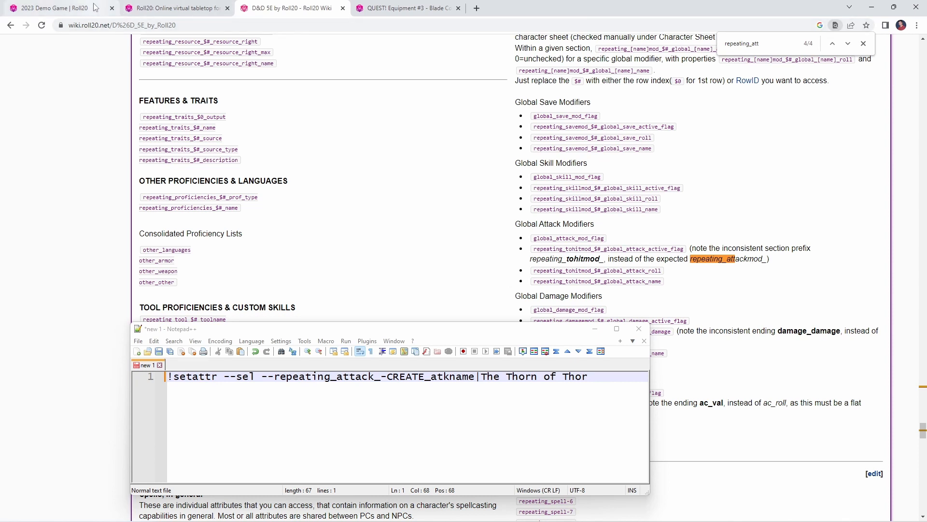
left_click(53, 8)
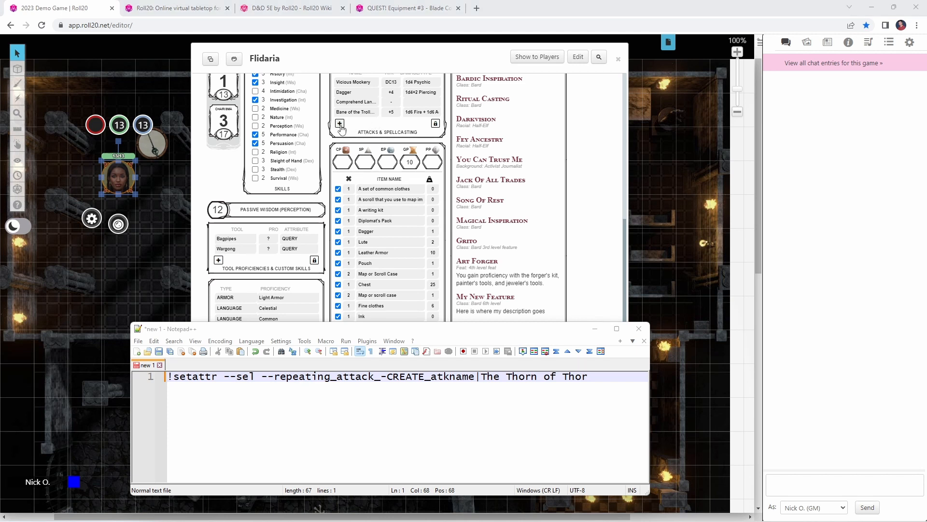
- Add a blank attack on Flidaria's sheet and inspect its Name field in DevTools, confirming attr_atkname
left_click(339, 123)
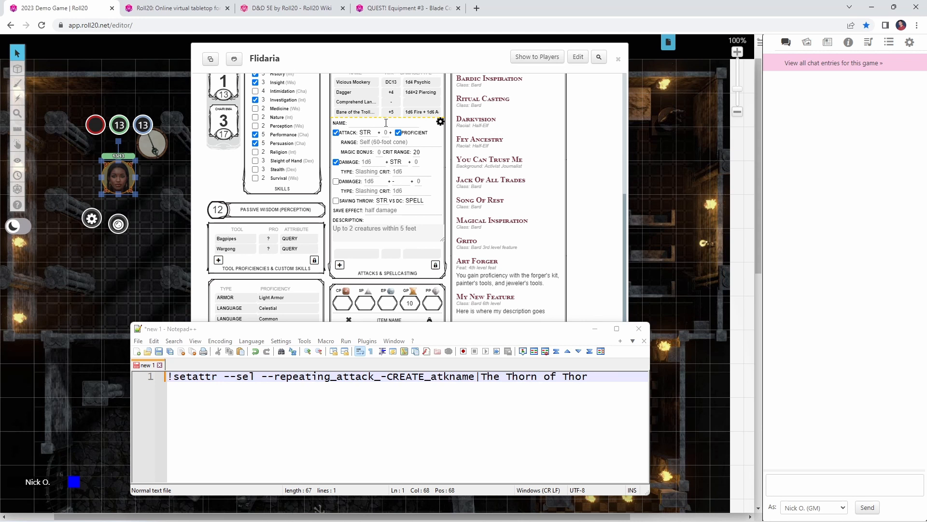
left_click(384, 122)
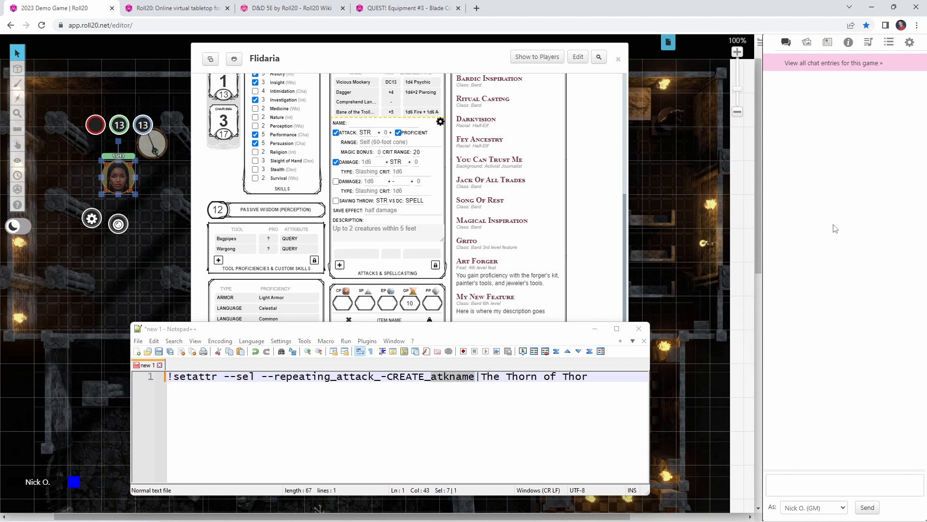
key("f12")
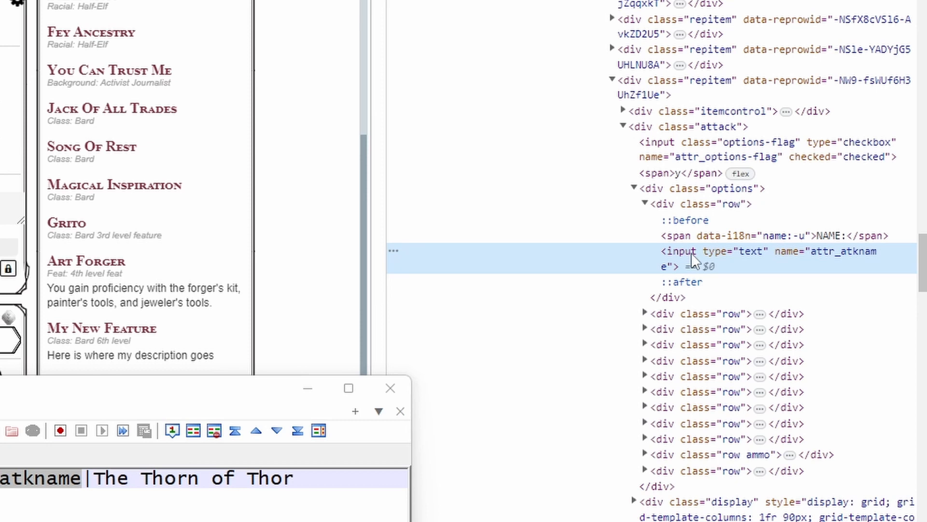
mouse_move(792, 263)
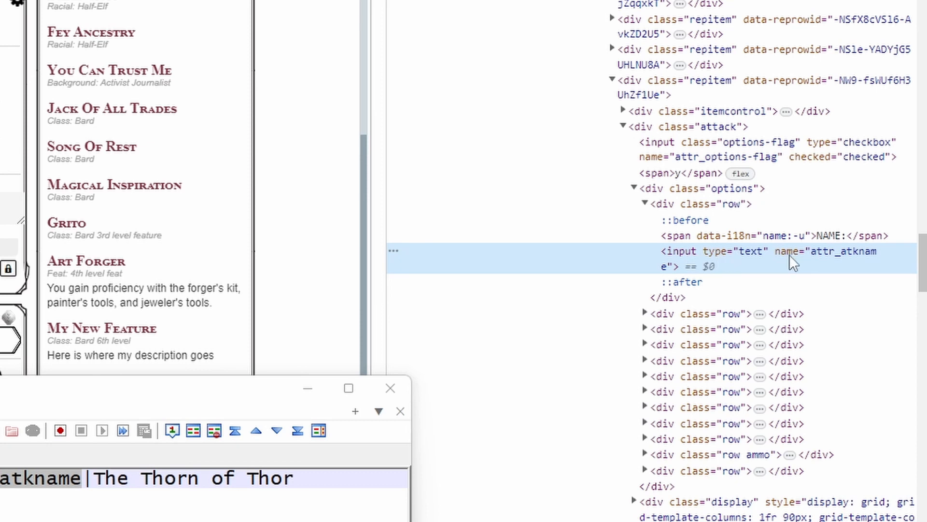
mouse_move(390, 260)
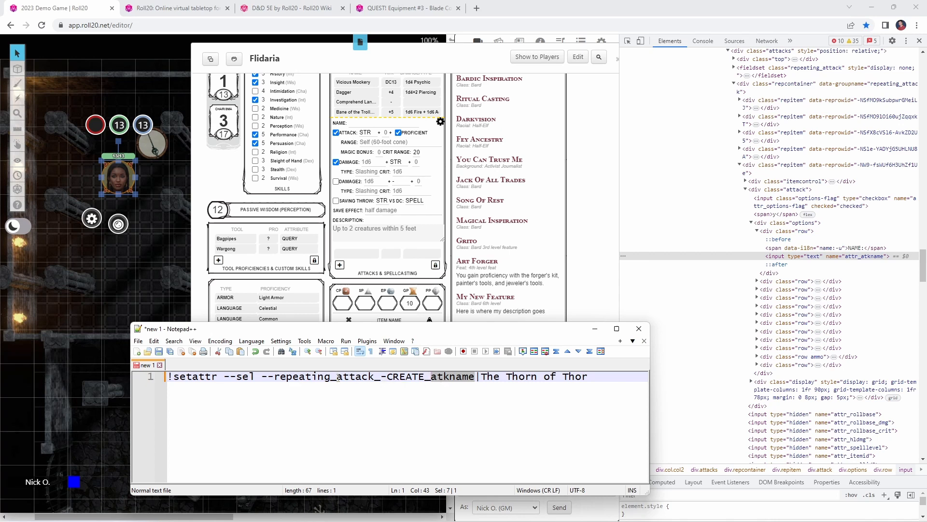
mouse_move(766, 201)
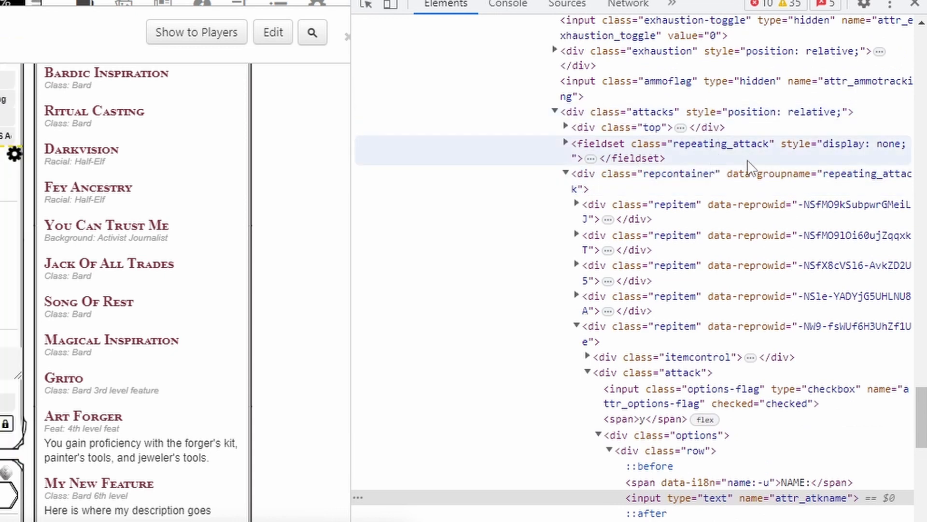
mouse_move(718, 164)
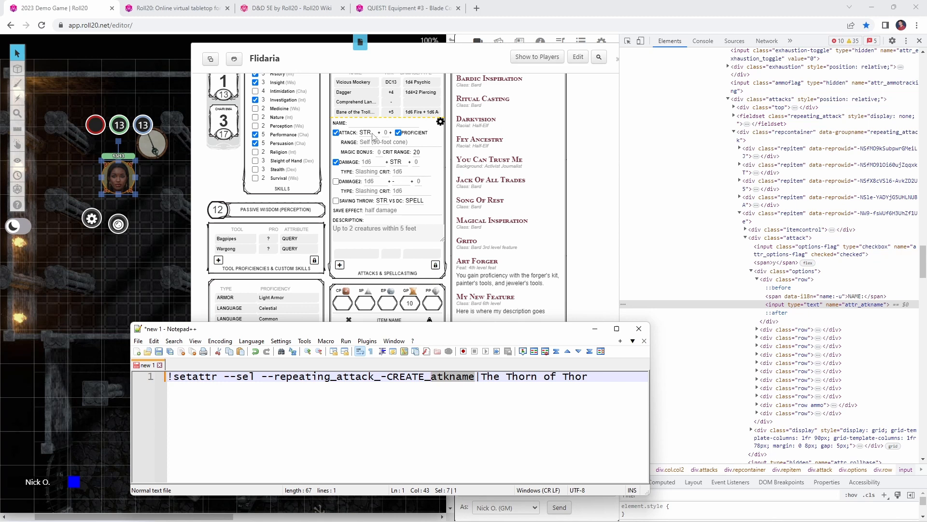
- Inspect the attack ability dropdown's options and set atkattr_base to @{dexterity_mod} in the command
left_click(367, 132)
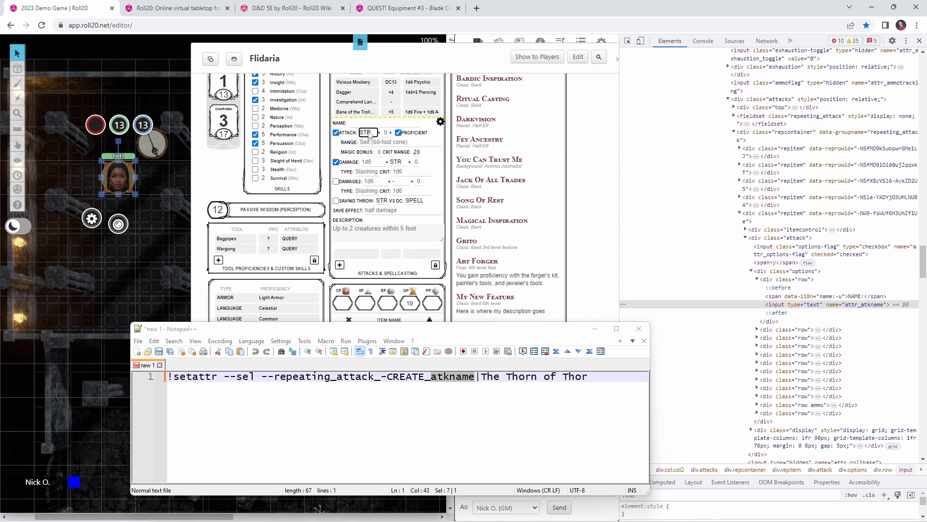
mouse_move(629, 41)
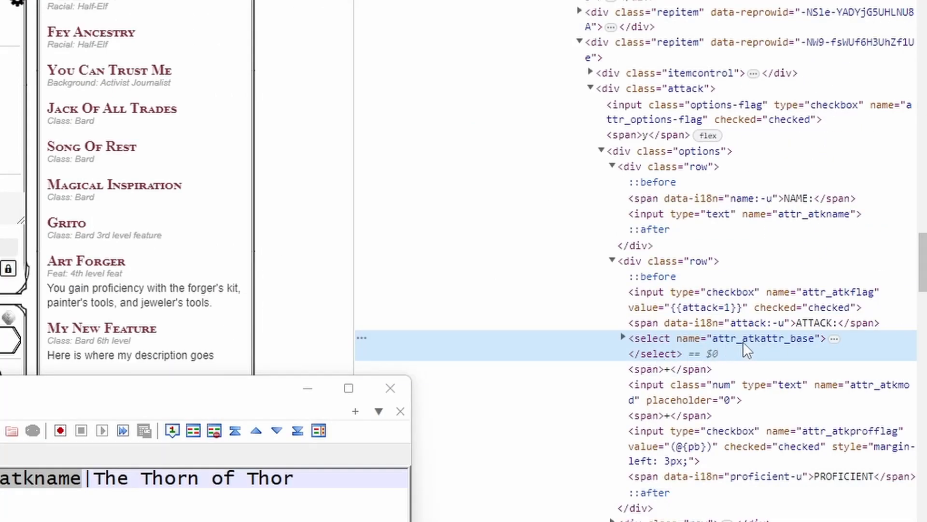
mouse_move(790, 354)
type(" --repeating_attack_-CREATE_atkattr_base|")
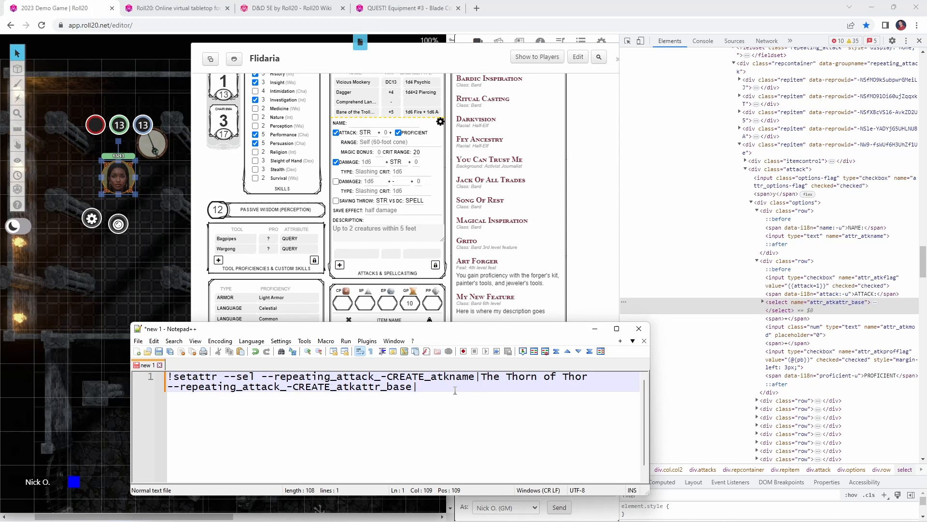
type("DEX")
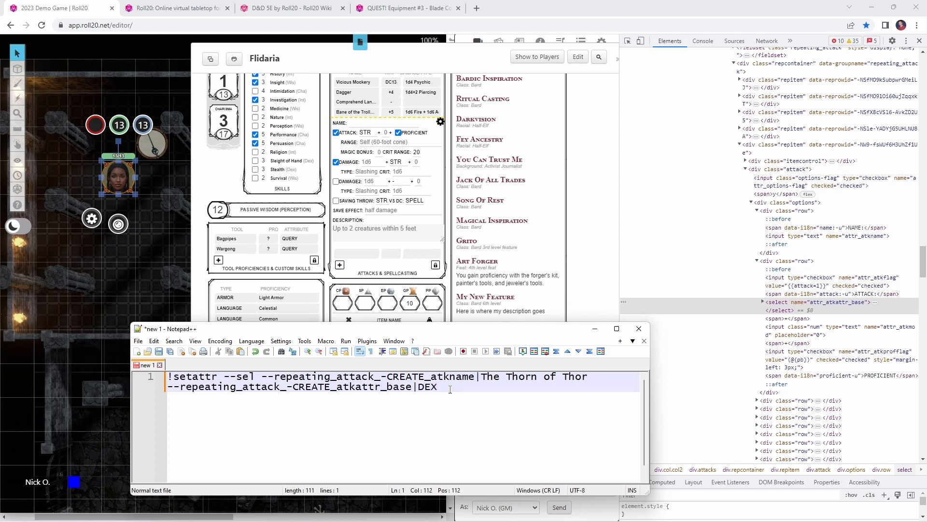
left_click(368, 132)
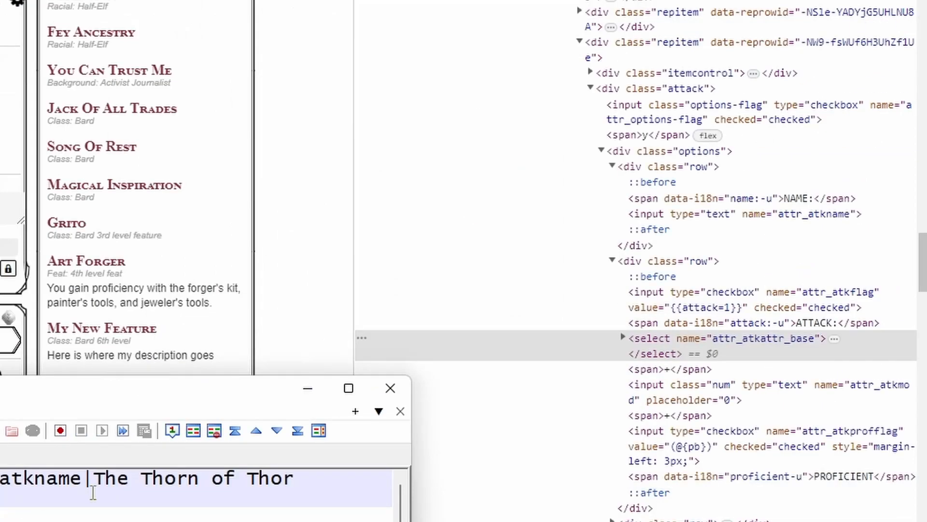
mouse_move(674, 347)
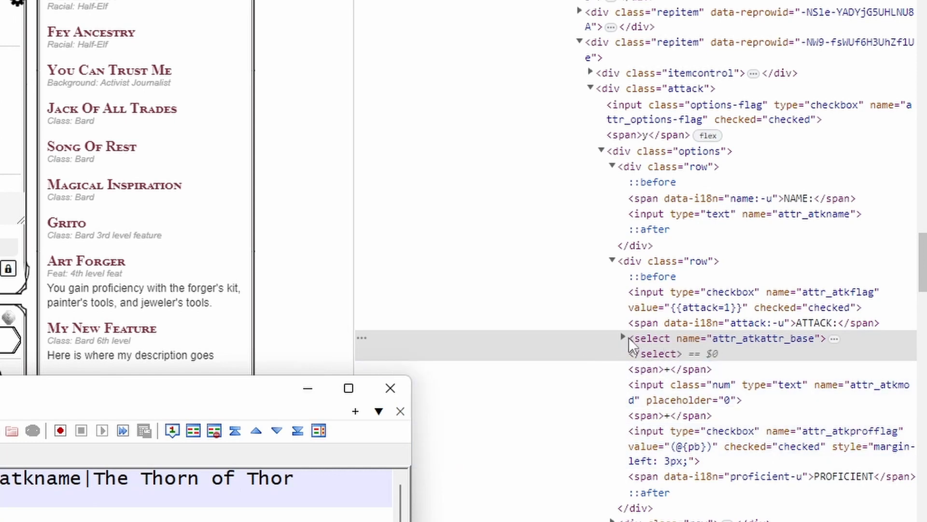
mouse_move(626, 343)
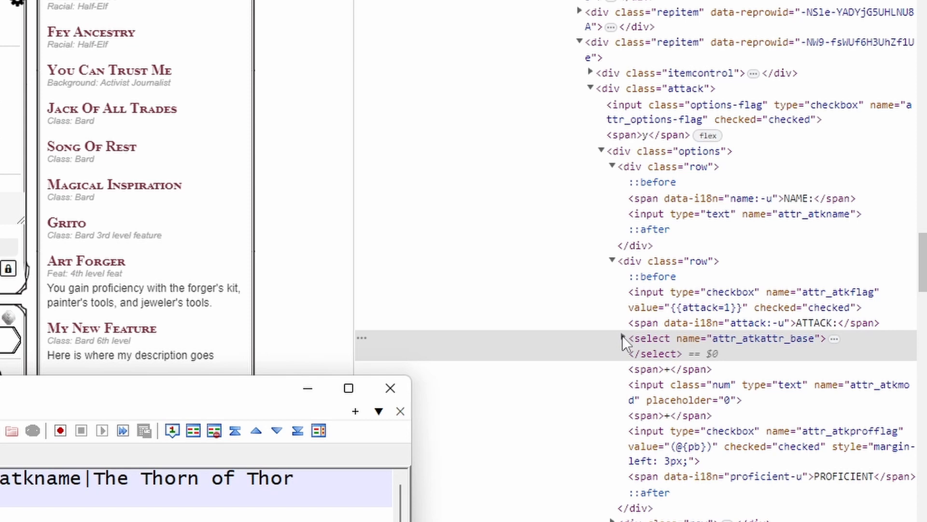
left_click(620, 338)
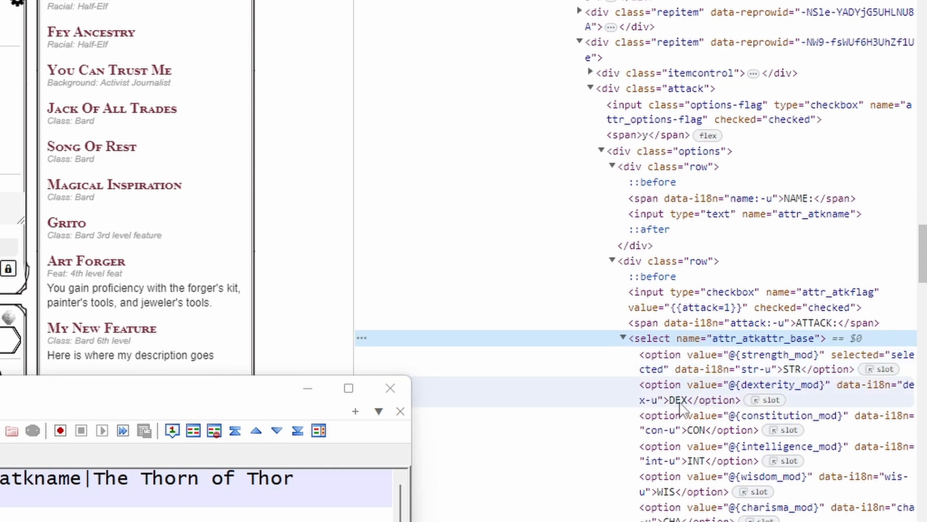
mouse_move(701, 397)
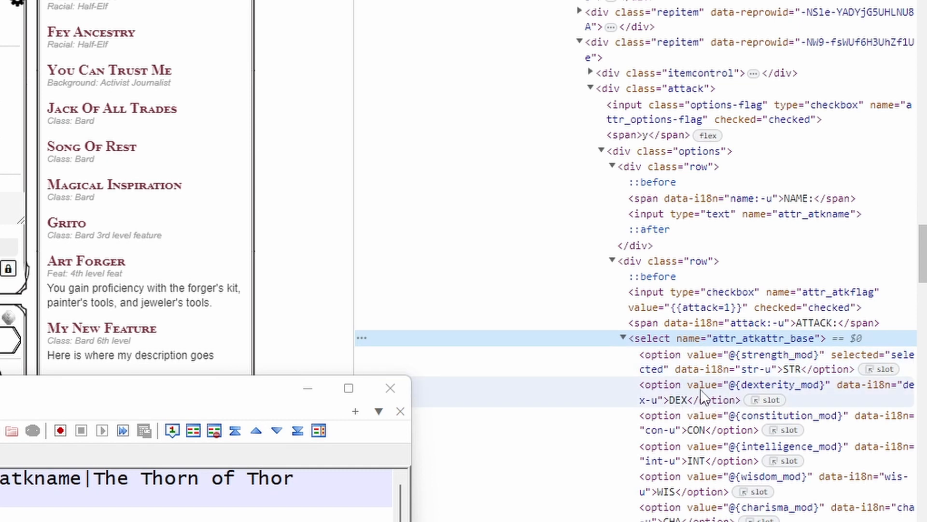
mouse_move(736, 398)
type(" --repeating_attack_-CREATE_atkattr_base|@{dexterity_mod}")
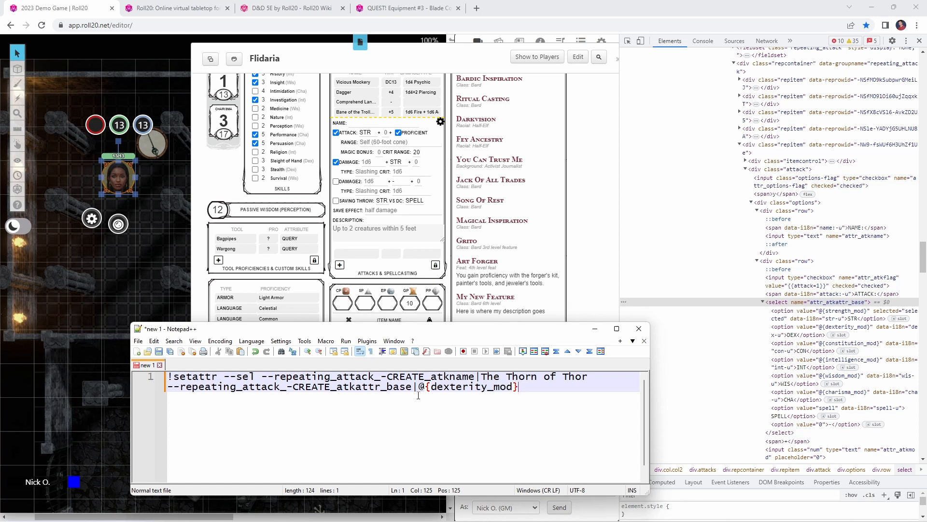
- Replace the @ before dexterity_mod with \at so the reference reads \at{dexterity_mod}
left_click(436, 404)
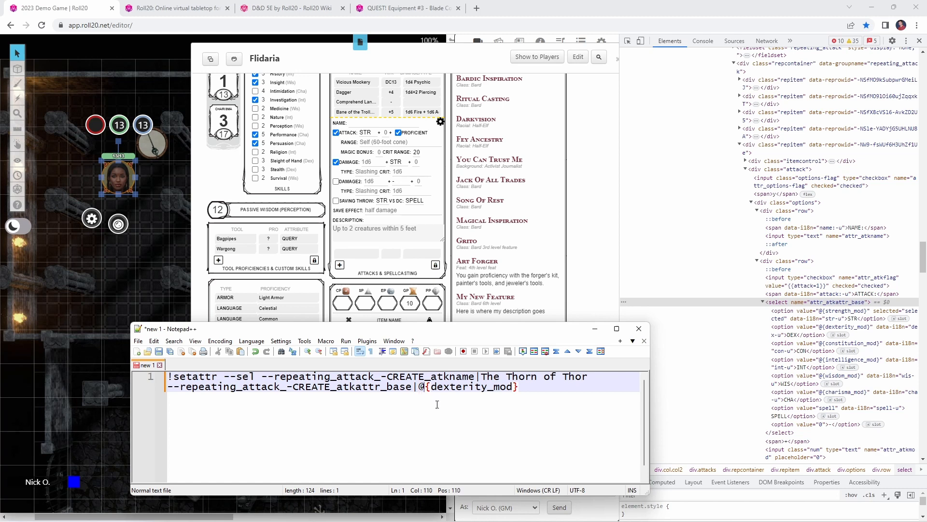
key("Backspace")
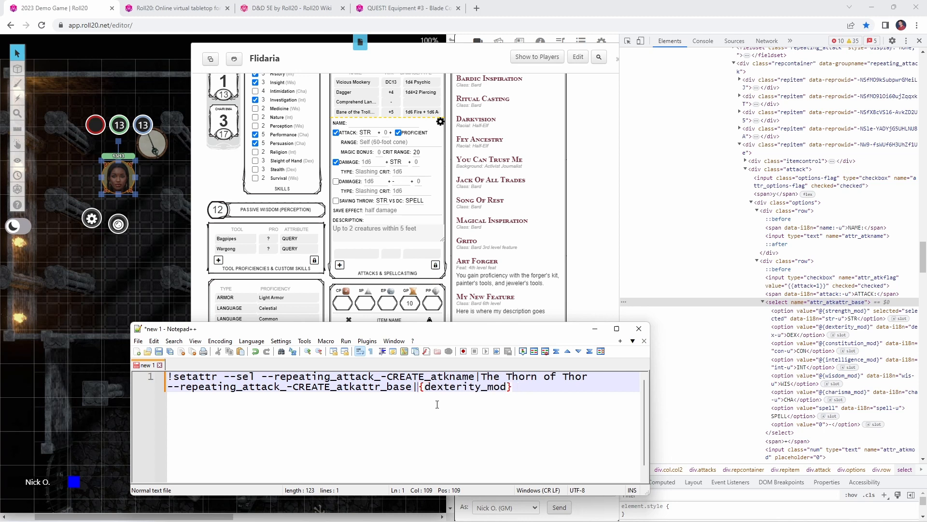
type("\\at")
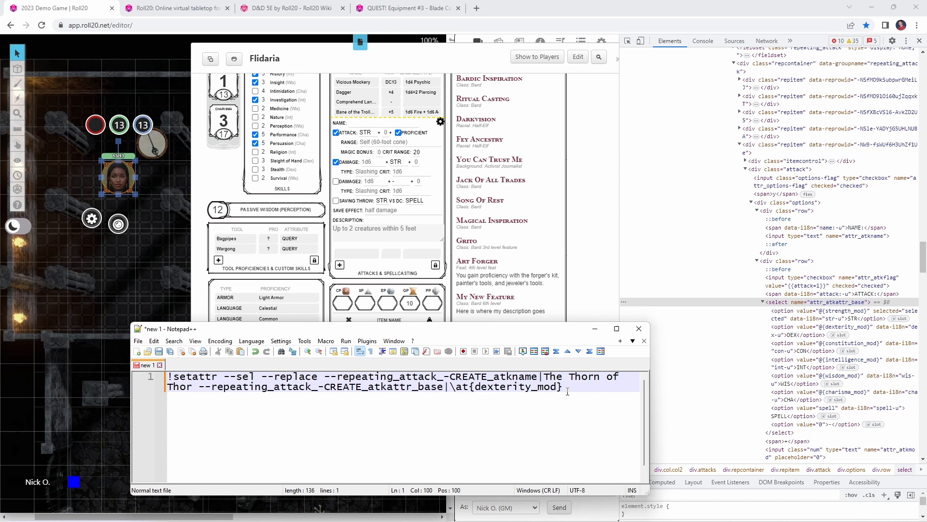
mouse_move(610, 223)
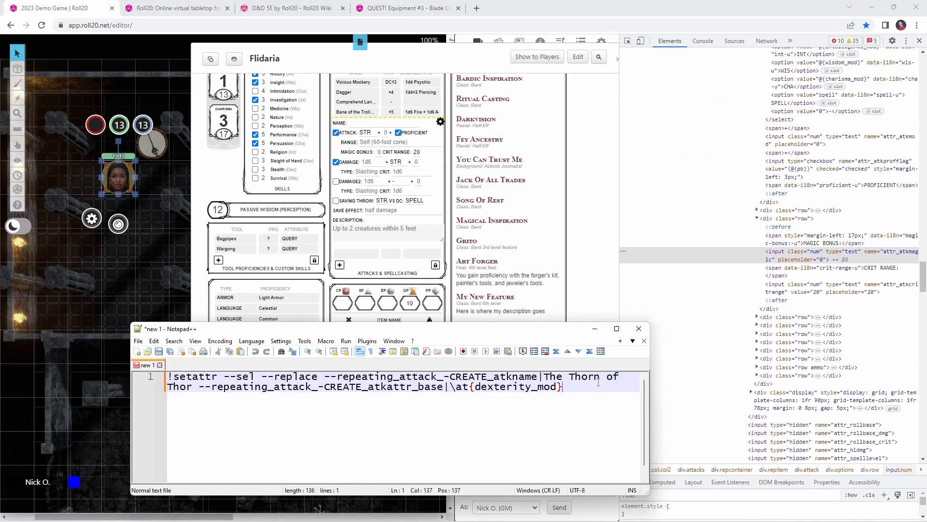
- Append --repeating_attack_-CREATE_atkmagic|1 to give the attack a +1 magic bonus
type("--repeating_attack_-CREATE_atkmagic|1")
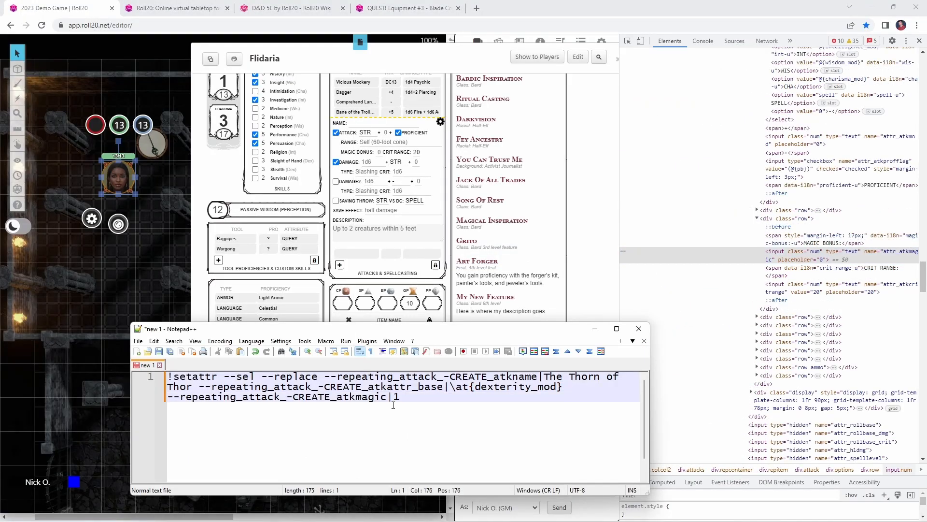
type("}")
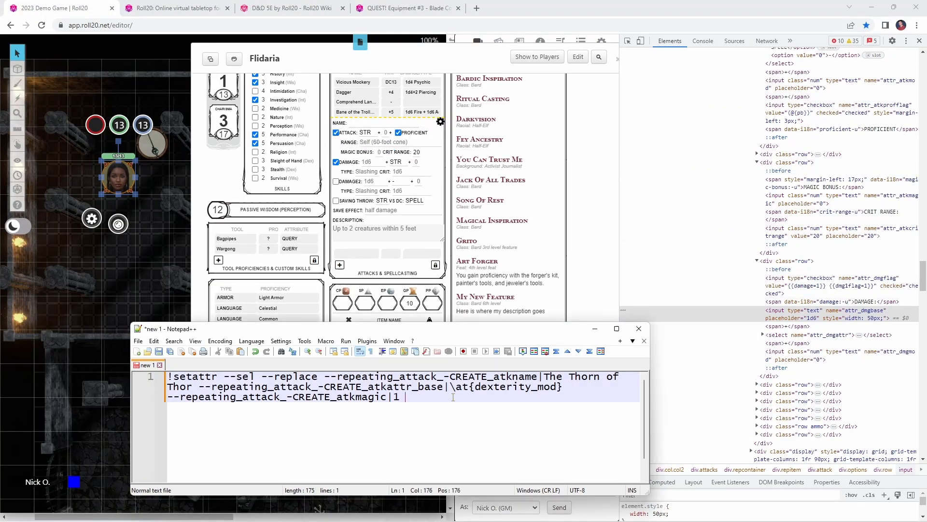
- Add damage lines setting dmgbase to 1d8, dmgattr to the Dexterity modifier and dmgtype to Piercing
type("--repeating_attack_-CREATE_dmgbase|1d8")
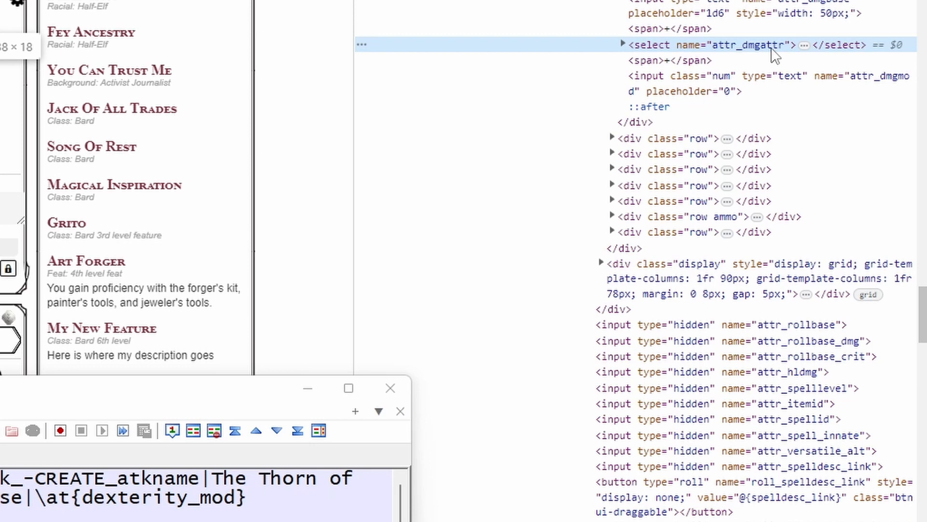
mouse_move(808, 53)
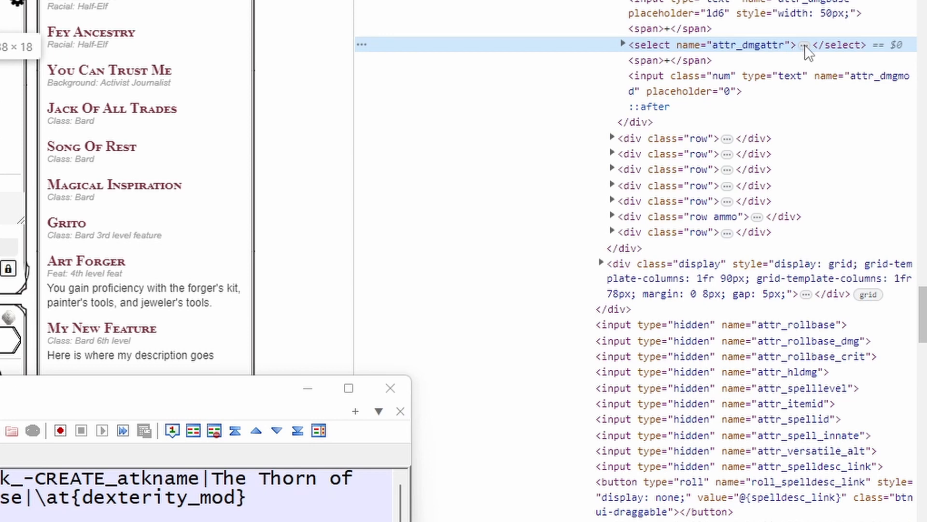
left_click(621, 45)
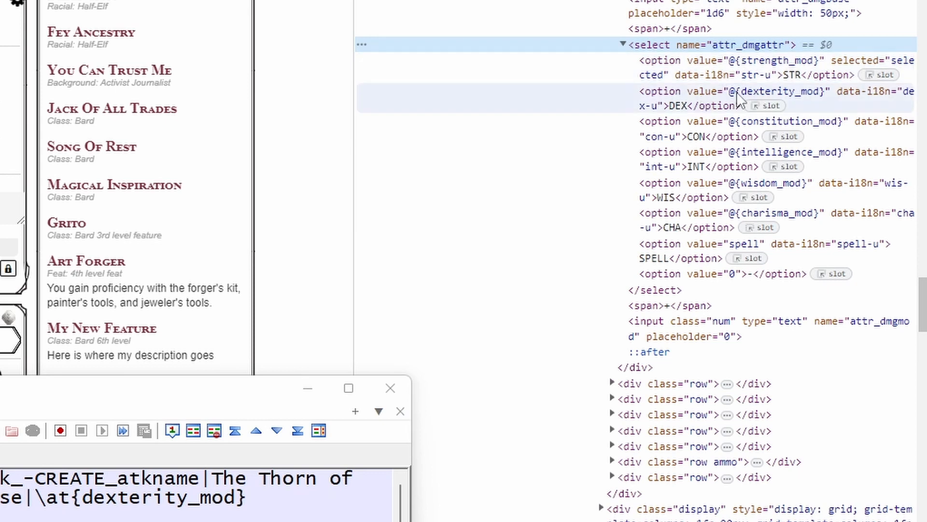
mouse_move(737, 101)
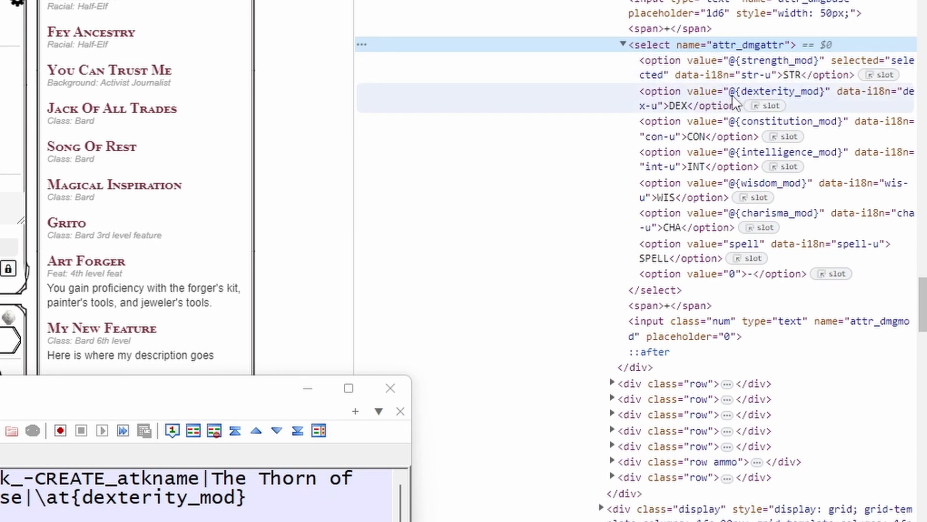
mouse_move(798, 100)
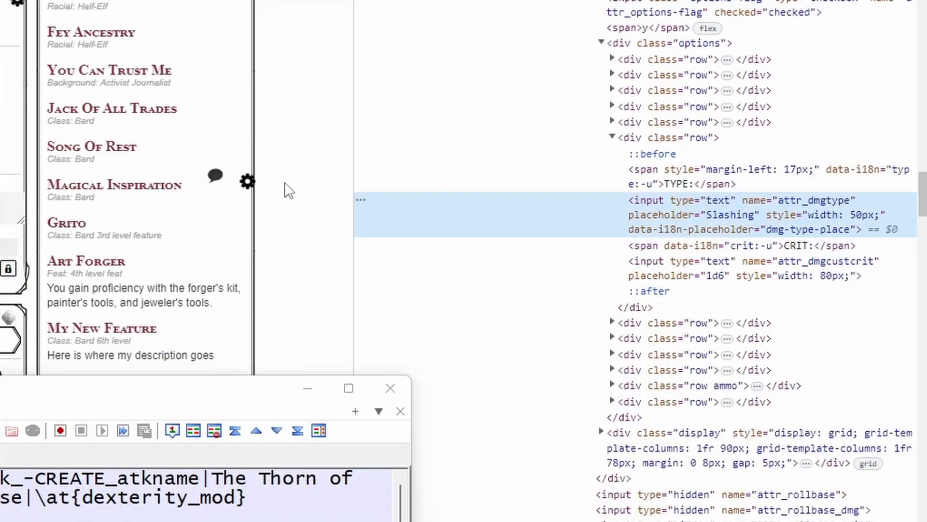
mouse_move(809, 212)
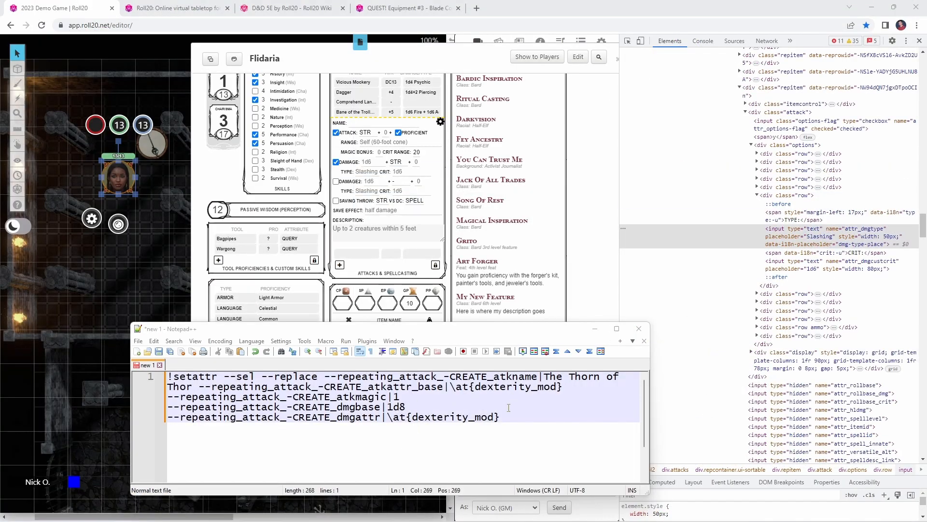
type("--repeating_attack_-CREATE_dmgtype|Piercing")
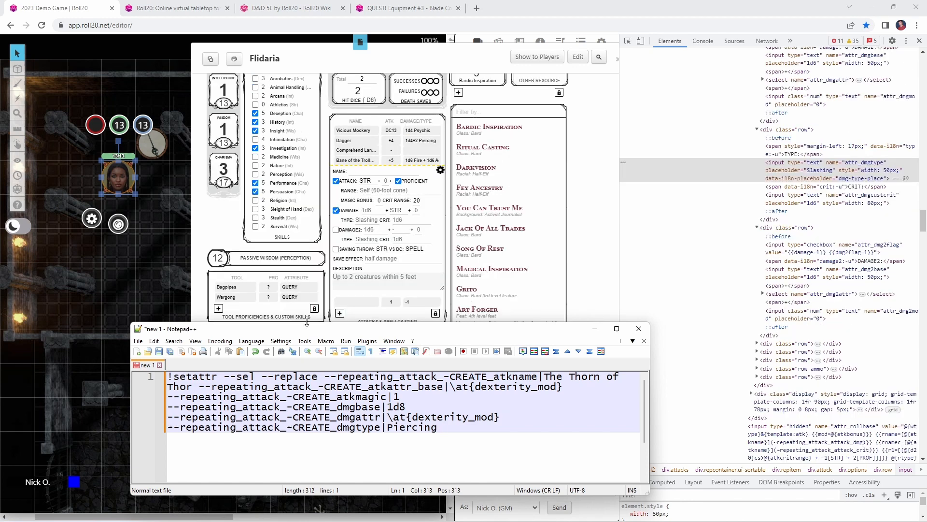
- Tick DAMAGE2, find its attribute, and add a dmg2flag line valued {{damage=1}} {{dmg2flag=1}}
left_click(335, 230)
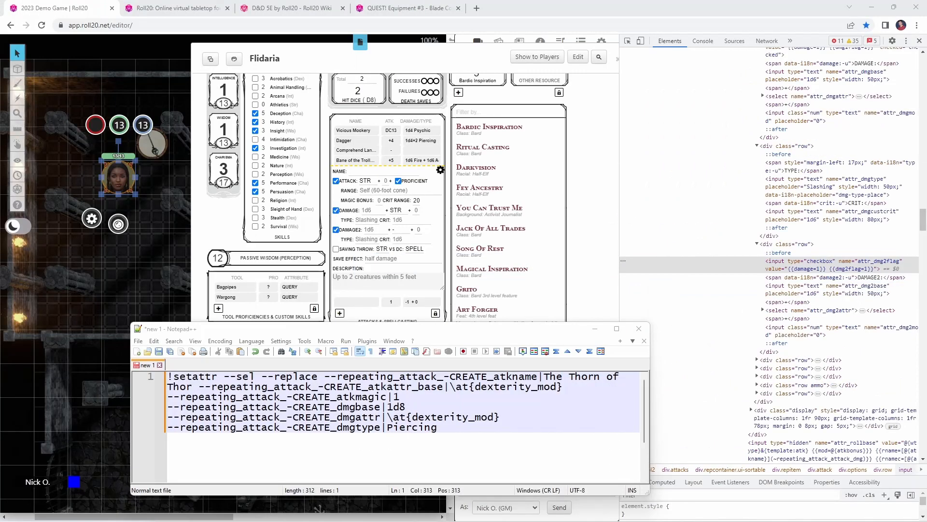
type("--repeating_attack_-CREATE_dmg2flag|")
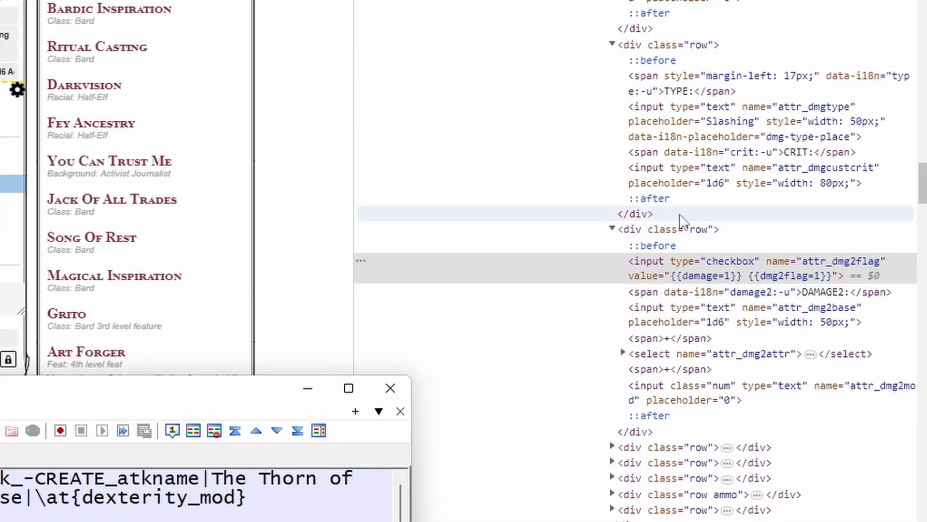
mouse_move(703, 287)
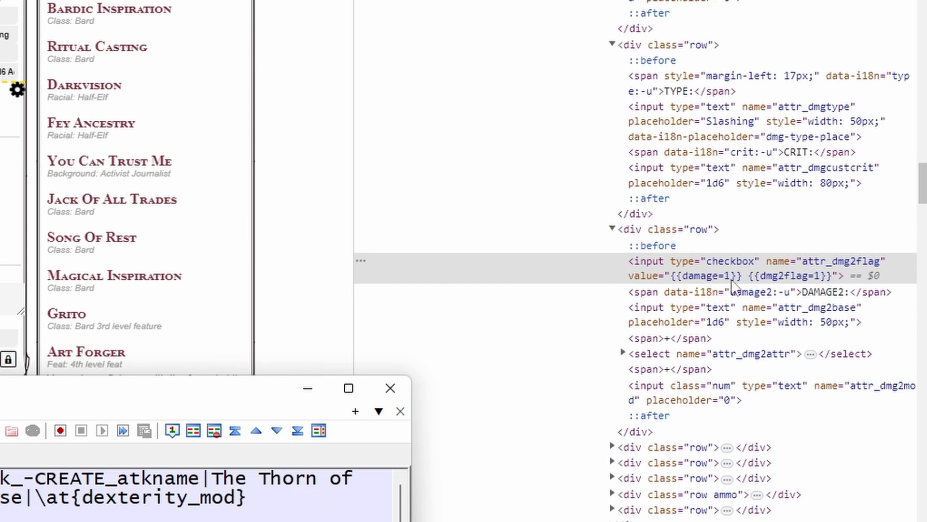
mouse_move(790, 287)
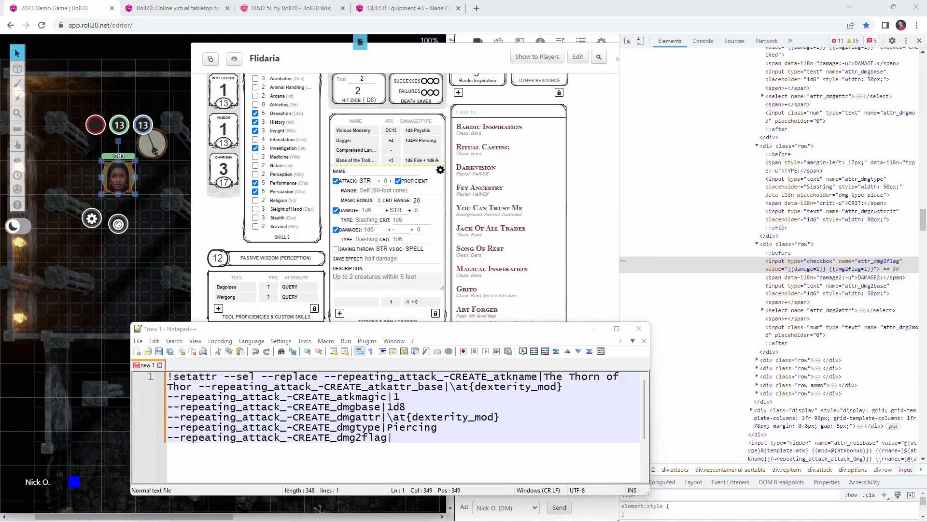
type("{{damage=1}} {{dmg2flag=1}}")
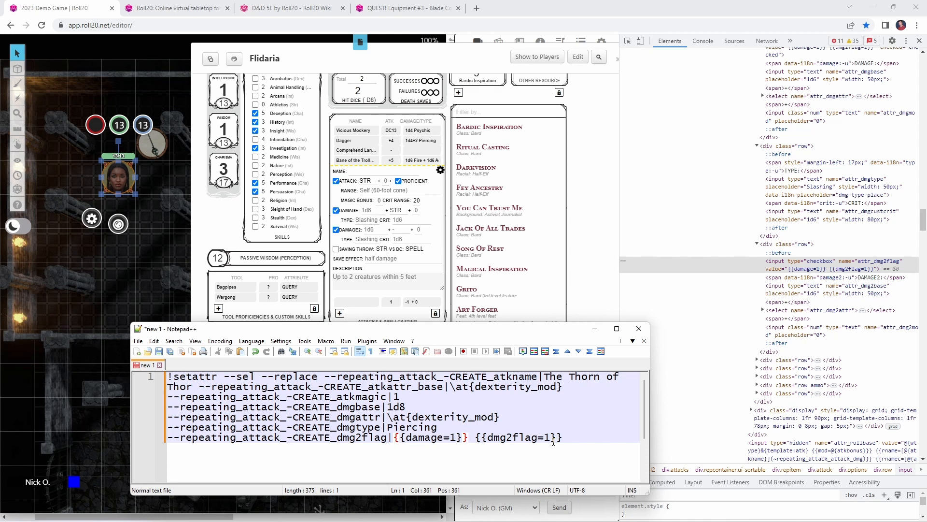
mouse_move(602, 259)
type("--repeating_attack_-CREATE_dmg2base|1")
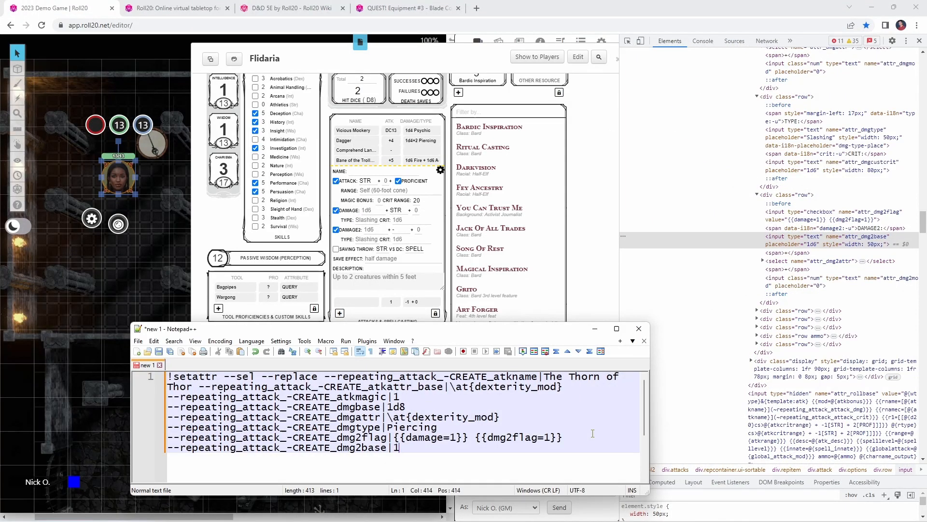
- Set dmg2base to 1d6, dmg2type to Thunder and atk_desc to You lash out with the fury of Thor!
type("d6")
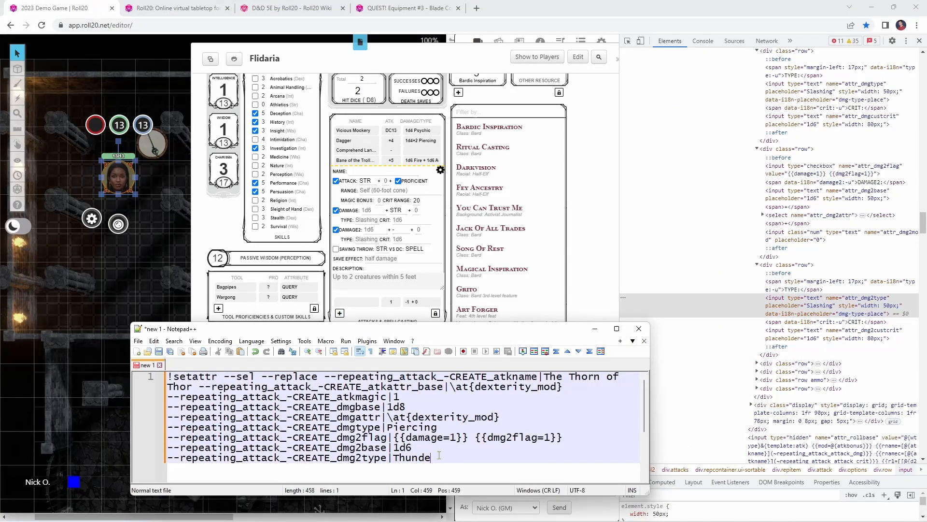
type("r")
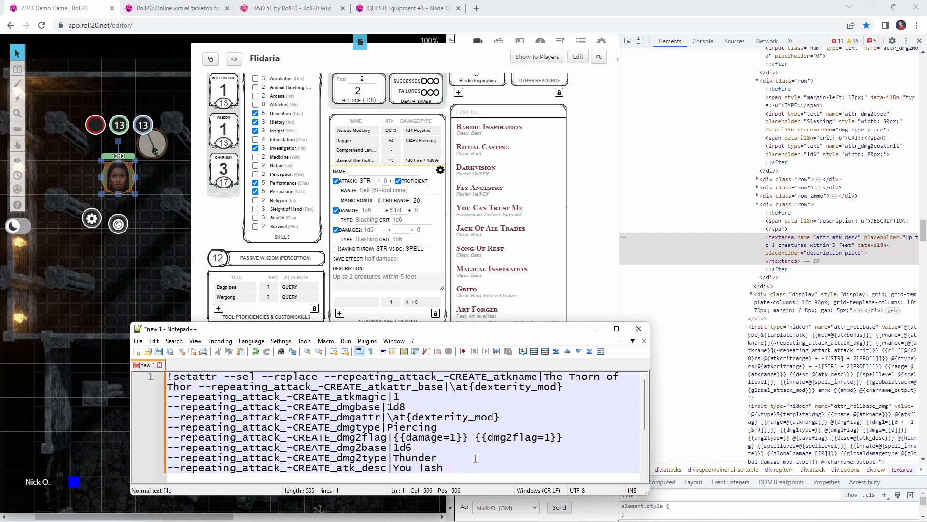
type("out with the fury of")
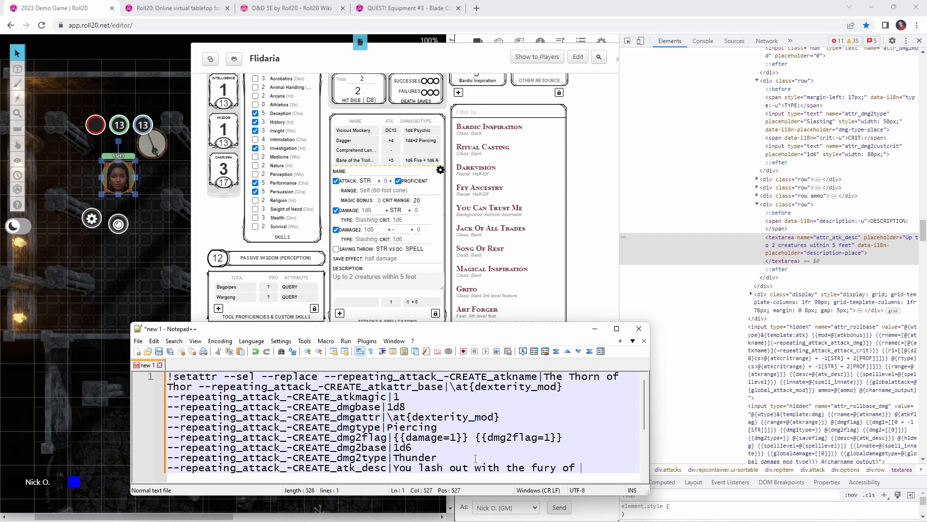
type("Thor!")
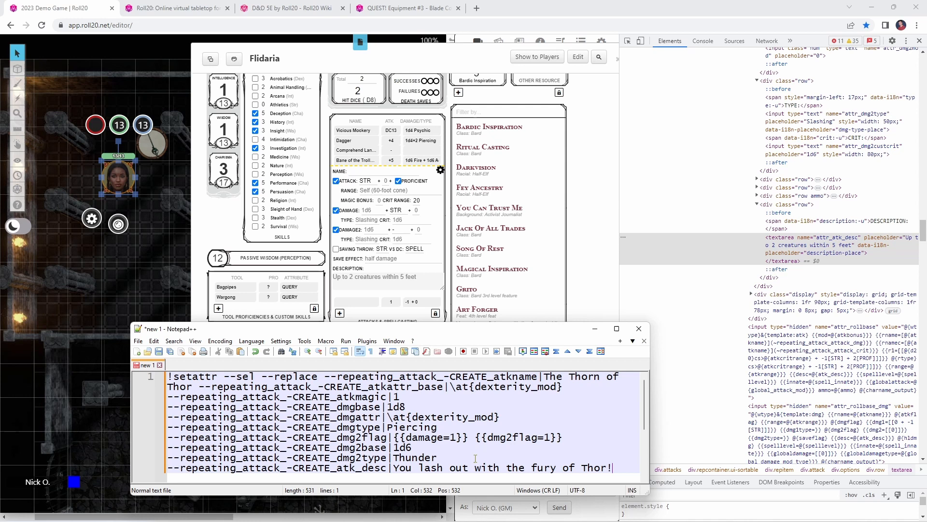
mouse_move(502, 396)
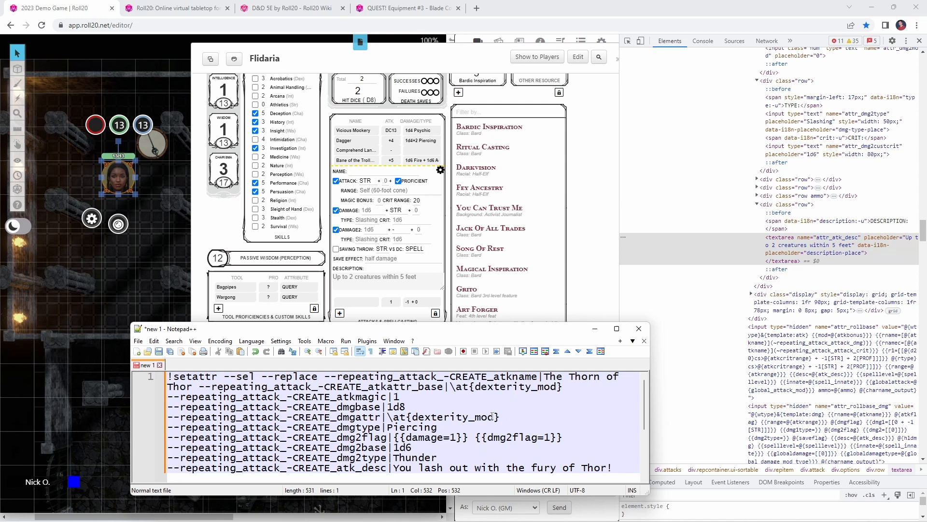
- Add a second line reading THIS IS LINE 2 below the finished command
key("ctrl+a")
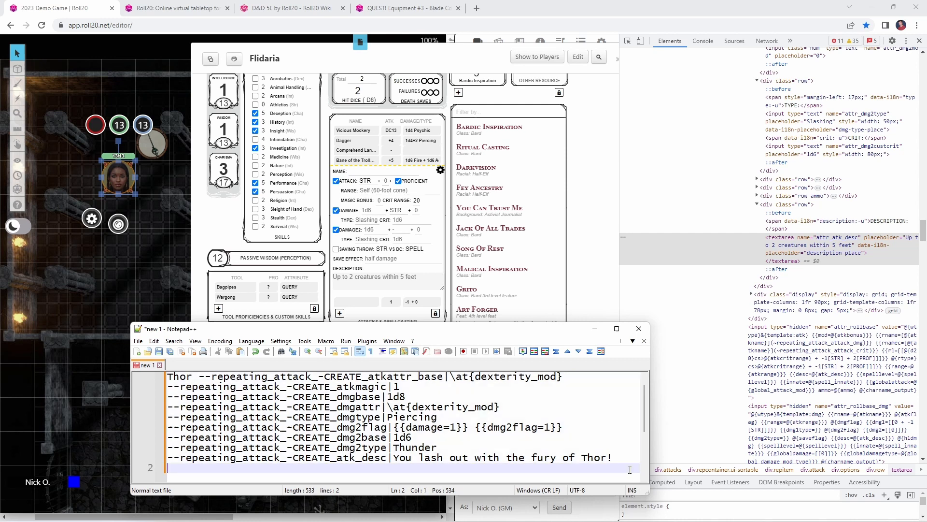
type("THIS IS LINE 2")
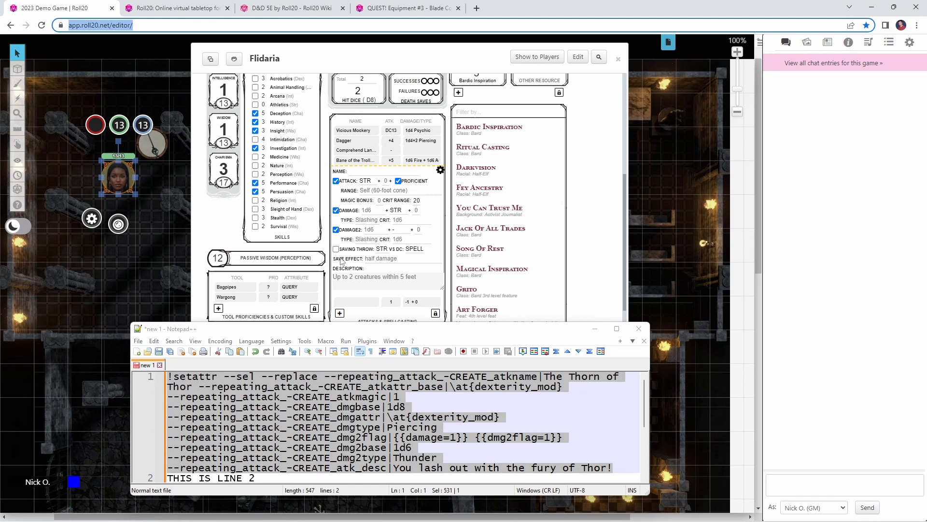
mouse_move(373, 229)
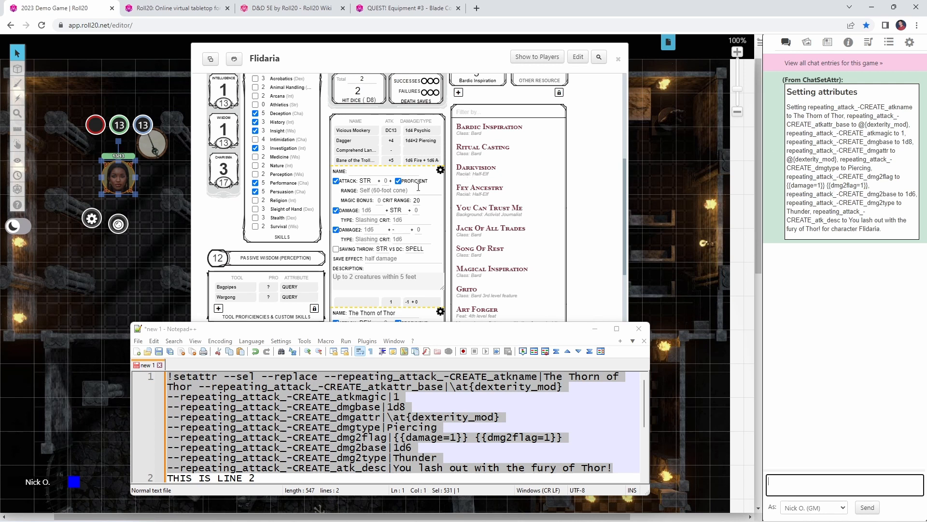
- Scroll Flidaria's sheet down to the newly added The Thorn of Thor attack entry
scroll("down", 3)
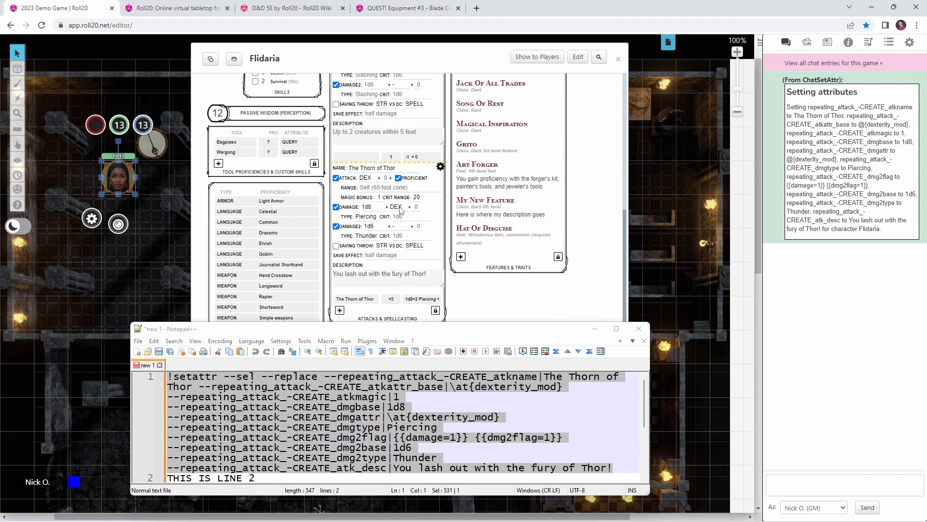
mouse_move(377, 226)
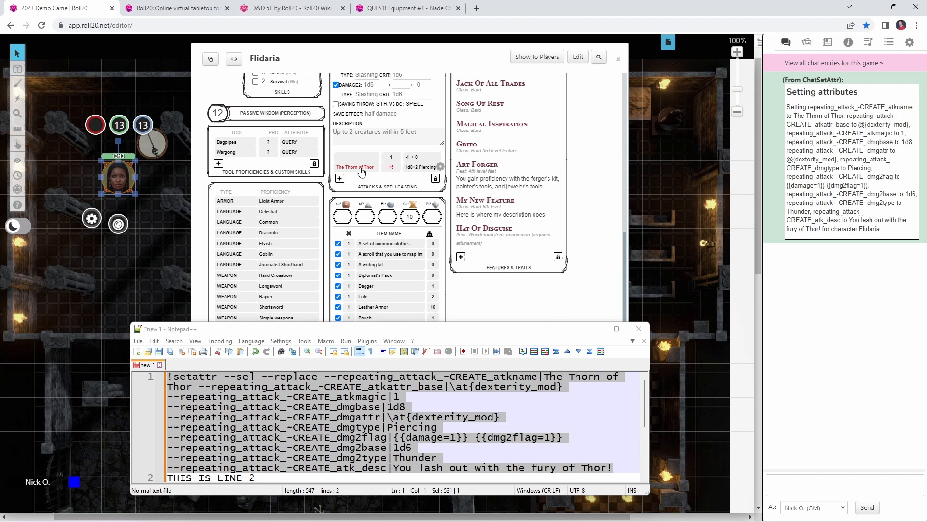
- Roll The Thorn of Thor from the sheet, posting 14 to hit and 22 in chat
left_click(355, 166)
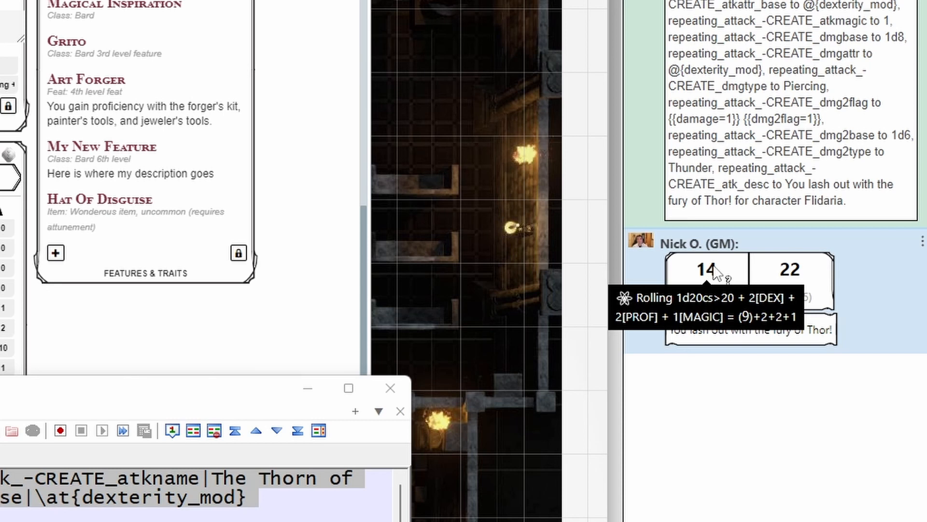
mouse_move(701, 273)
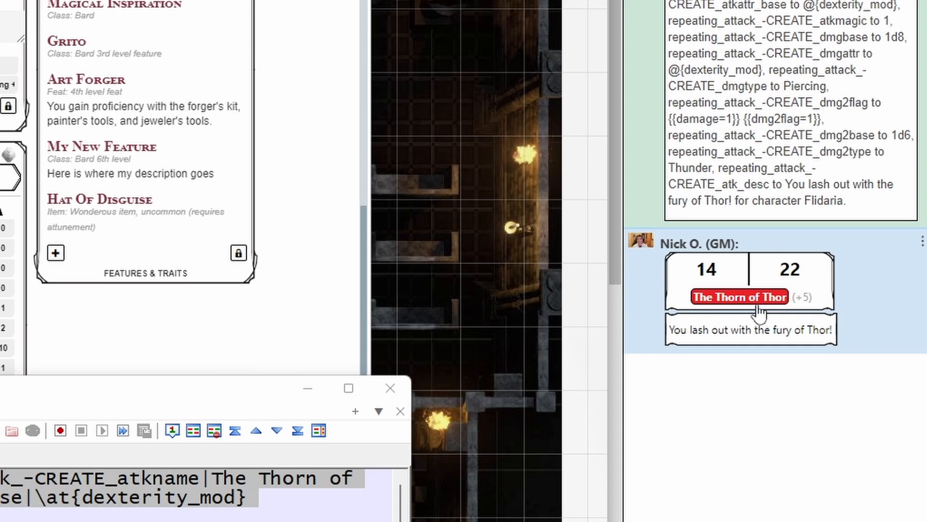
- Roll The Thorn of Thor's damage from the chat card: 11 Piercing and 3 Thunder
left_click(739, 297)
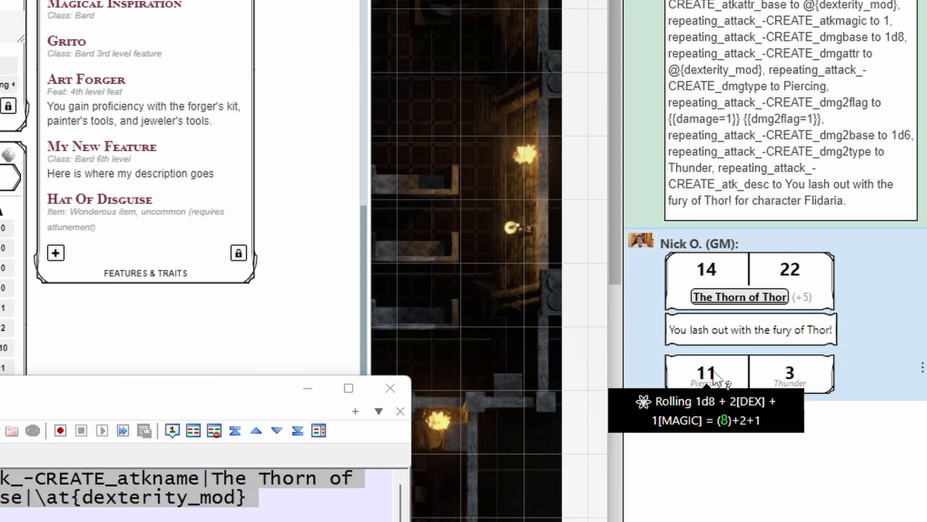
mouse_move(701, 404)
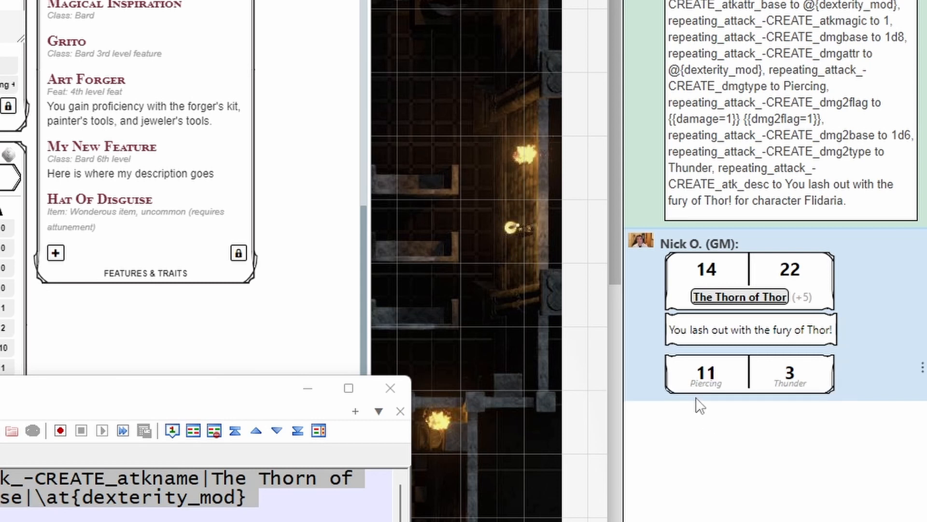
mouse_move(775, 406)
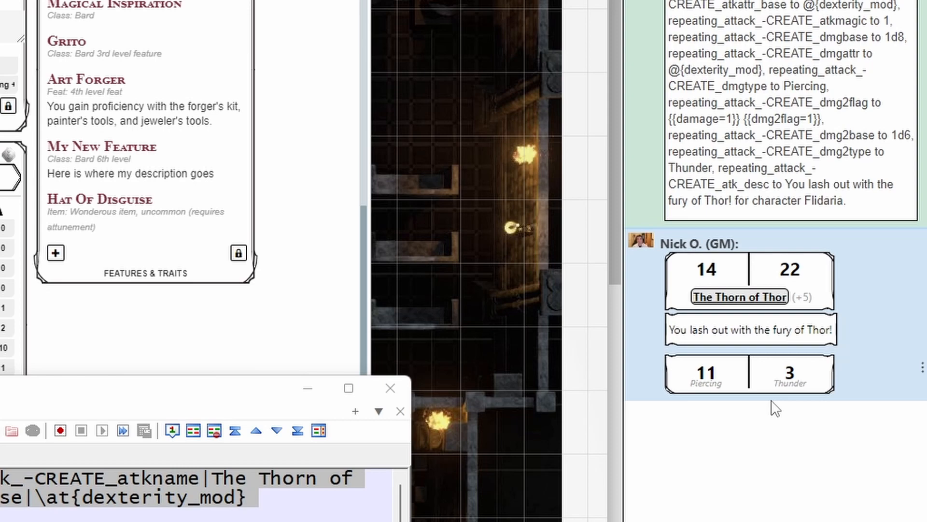